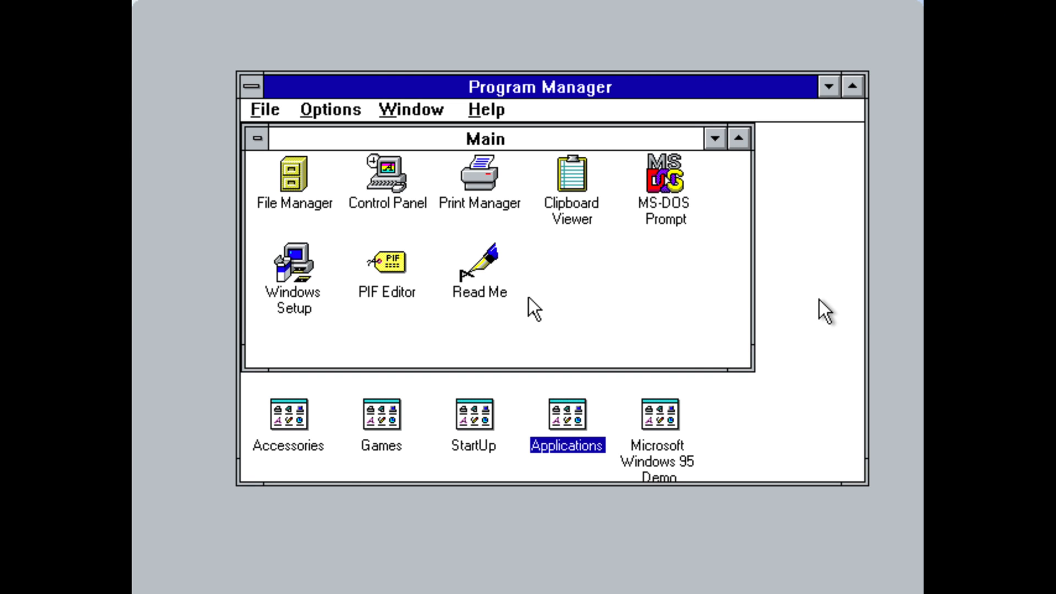
mouse_move(470, 212)
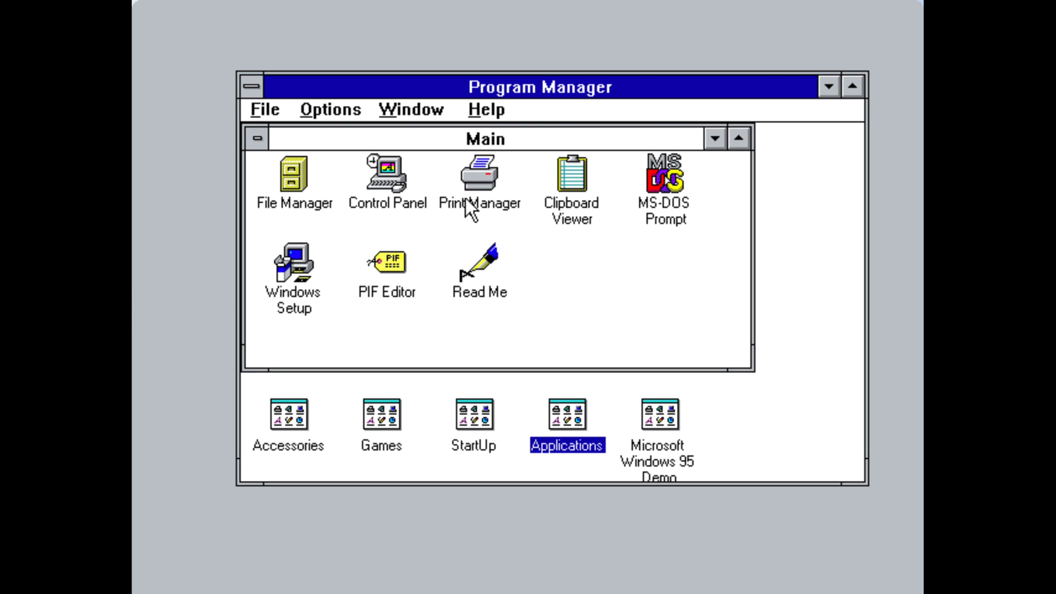
mouse_move(138, 491)
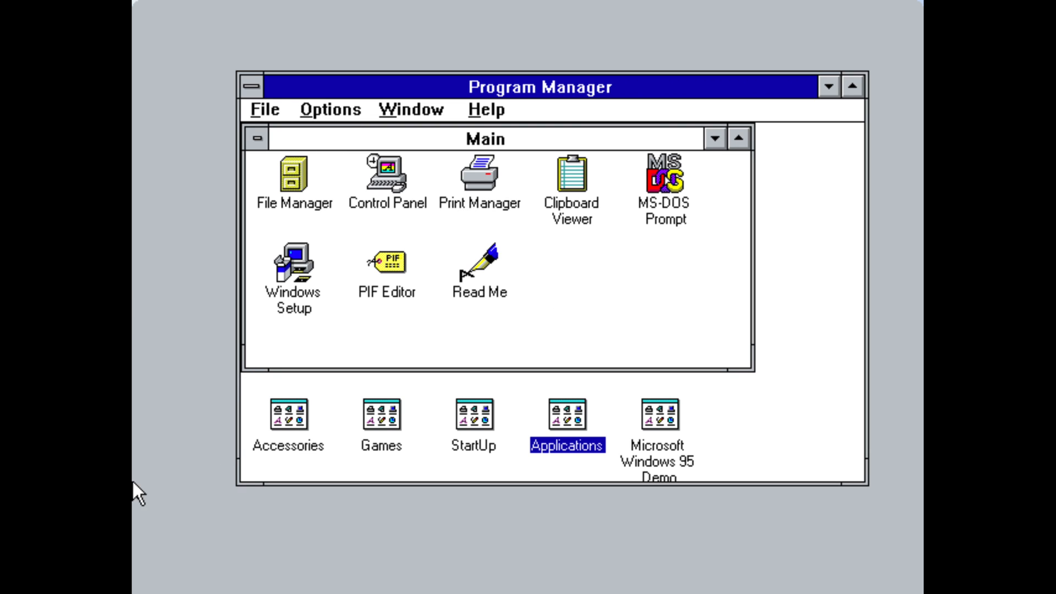
mouse_move(185, 332)
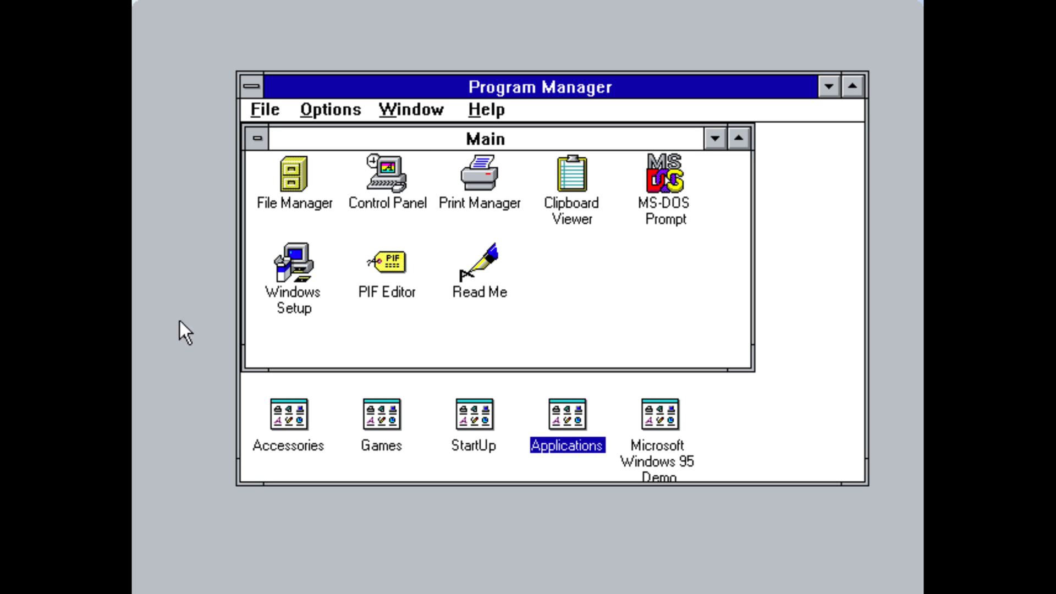
mouse_move(138, 584)
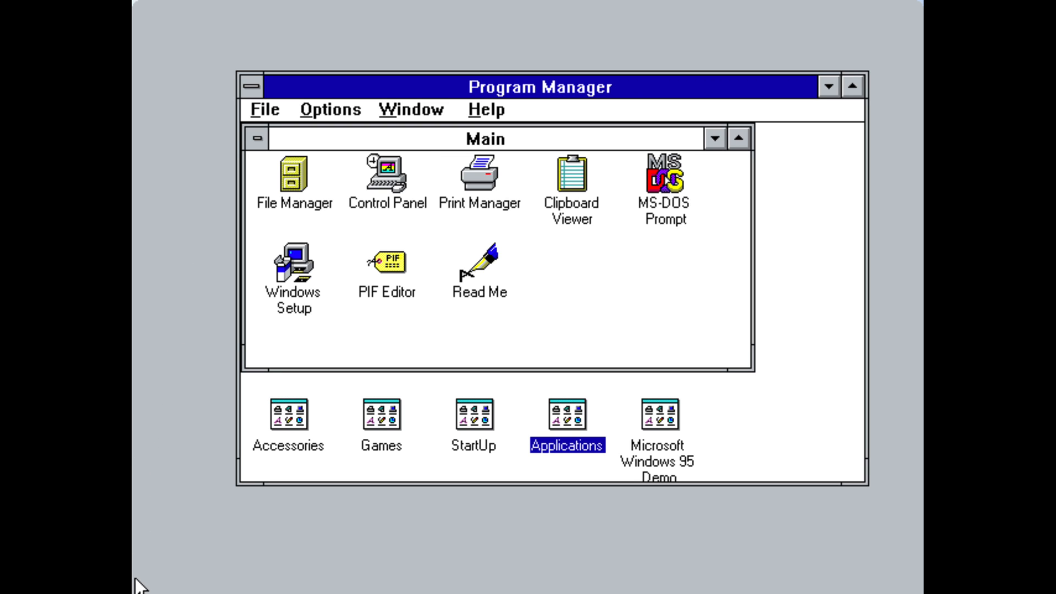
mouse_move(380, 483)
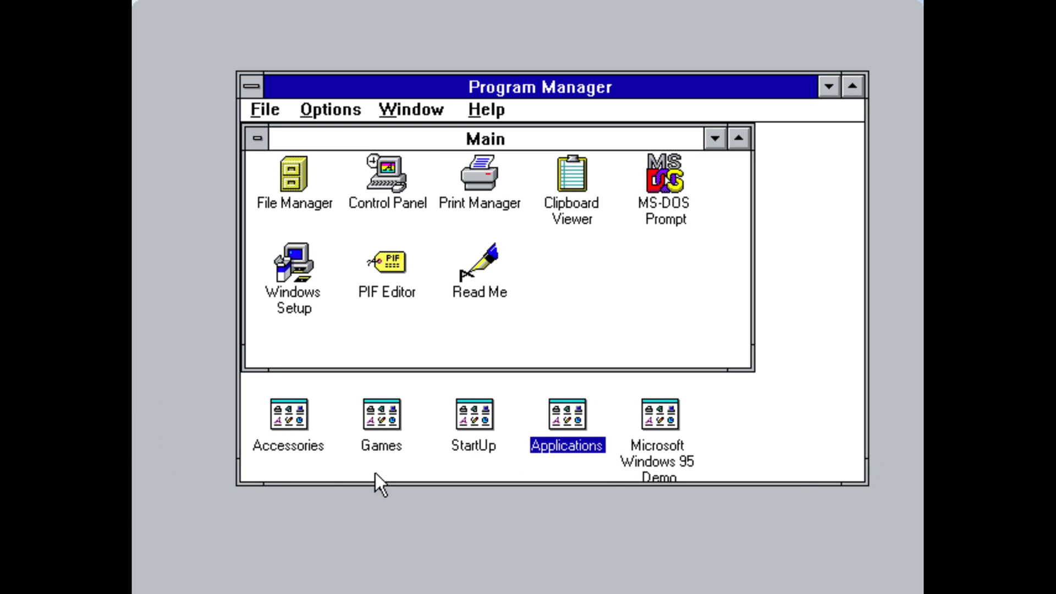
mouse_move(460, 284)
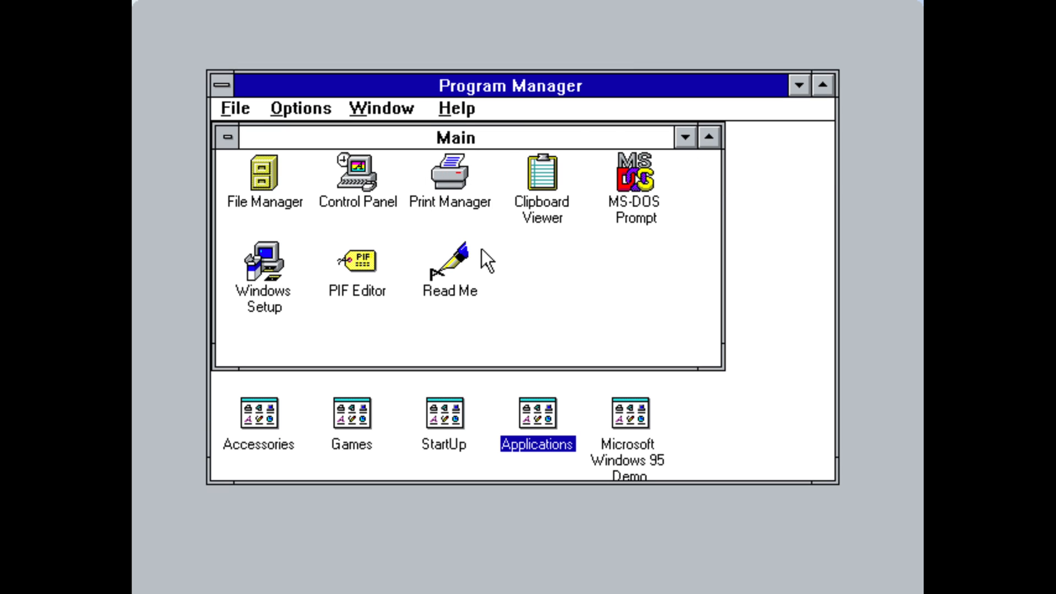
Launch File Manager from Main, browse the windows folder on drive C, then close it
left_click(263, 176)
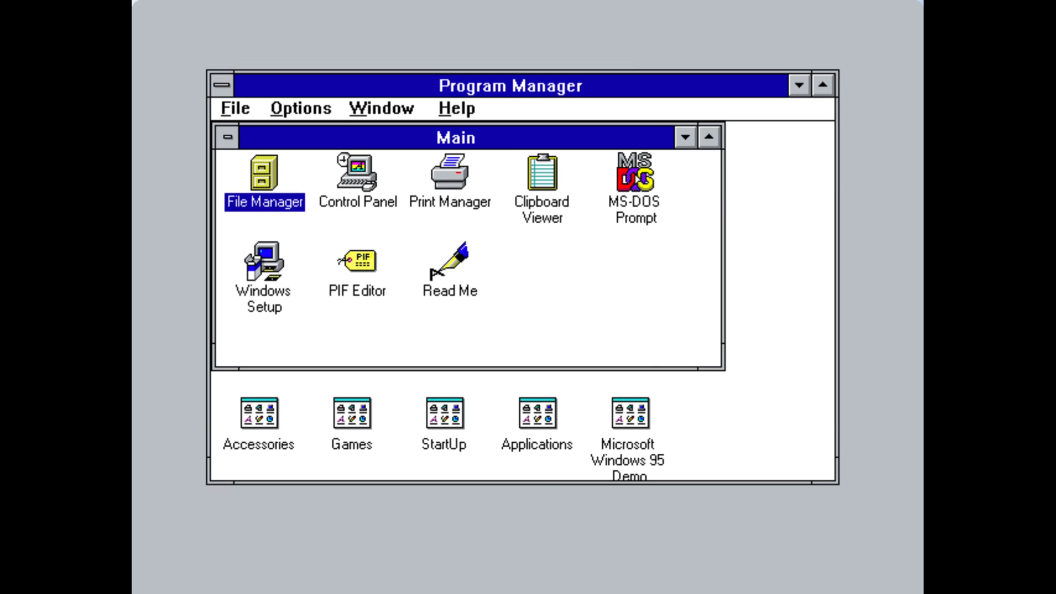
mouse_move(430, 142)
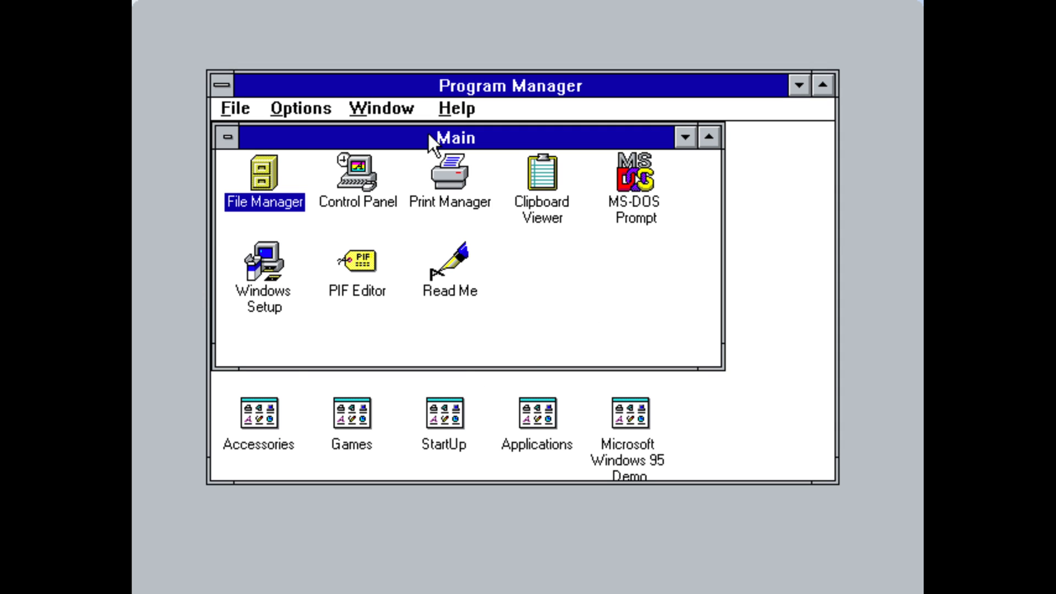
mouse_move(807, 319)
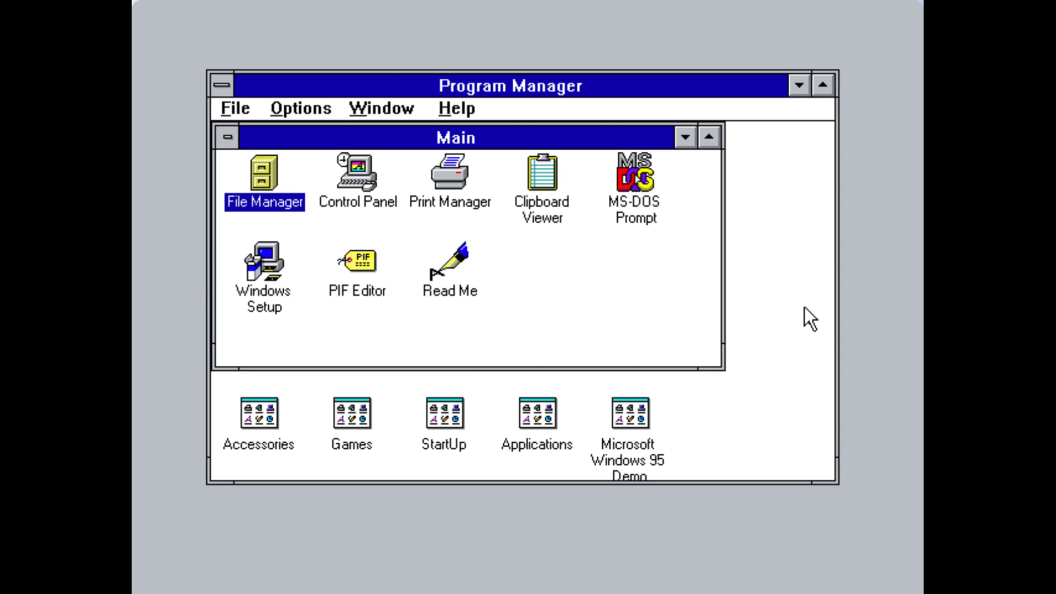
mouse_move(419, 295)
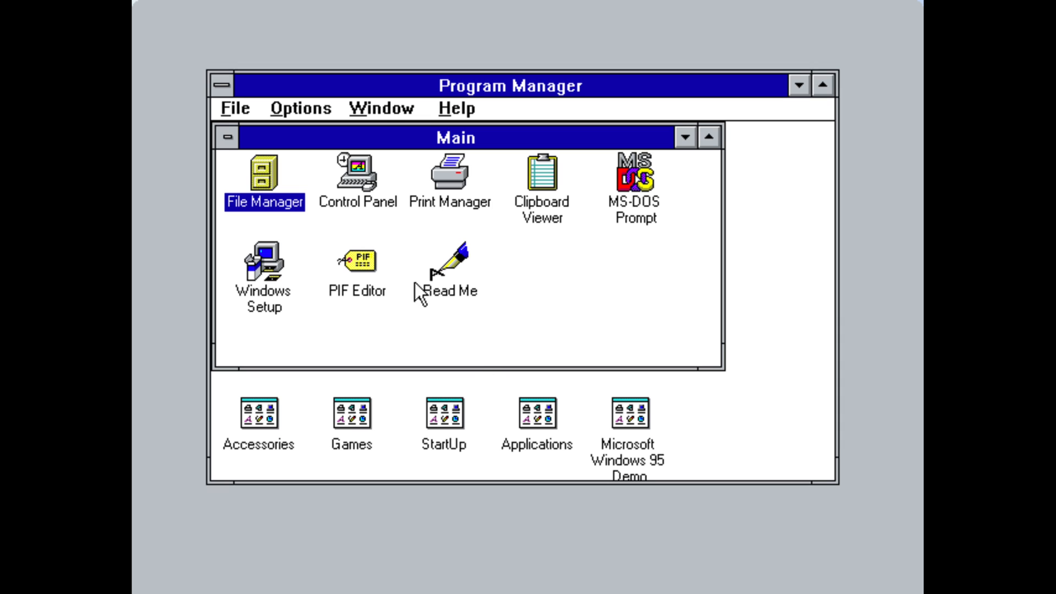
double_click(263, 173)
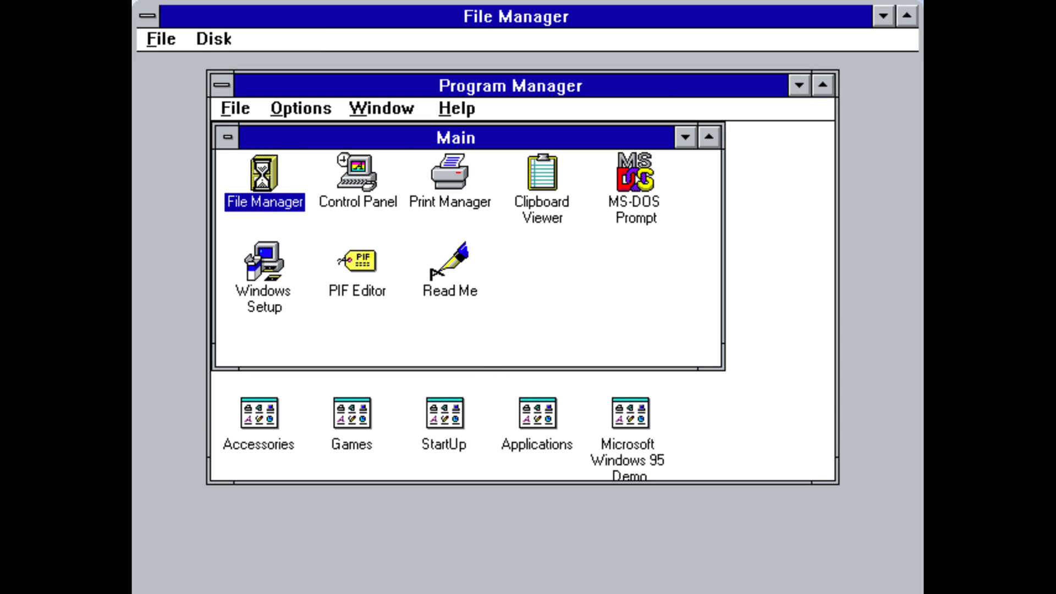
double_click(263, 172)
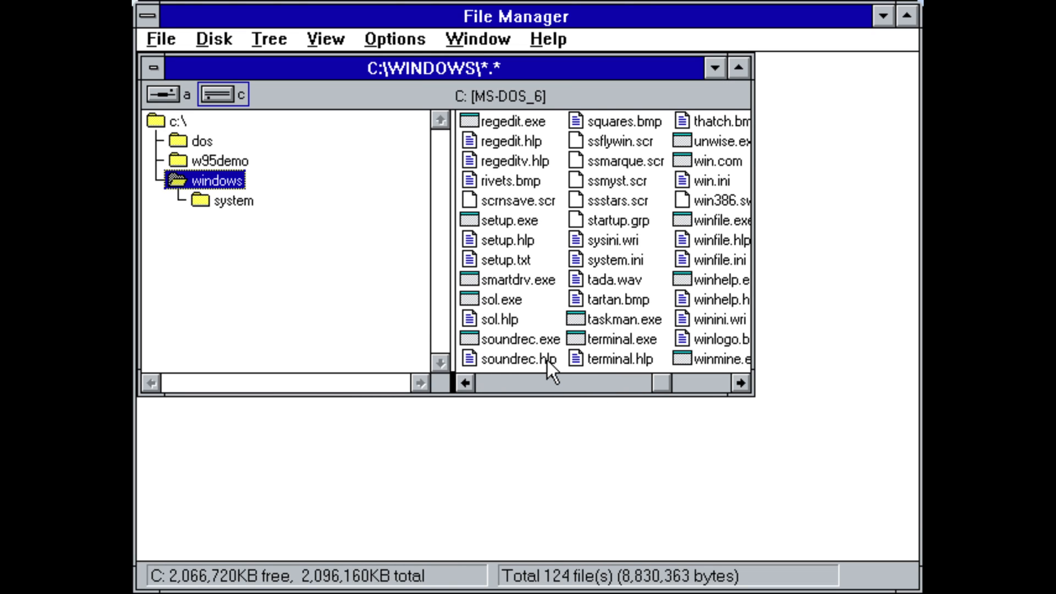
left_click(217, 160)
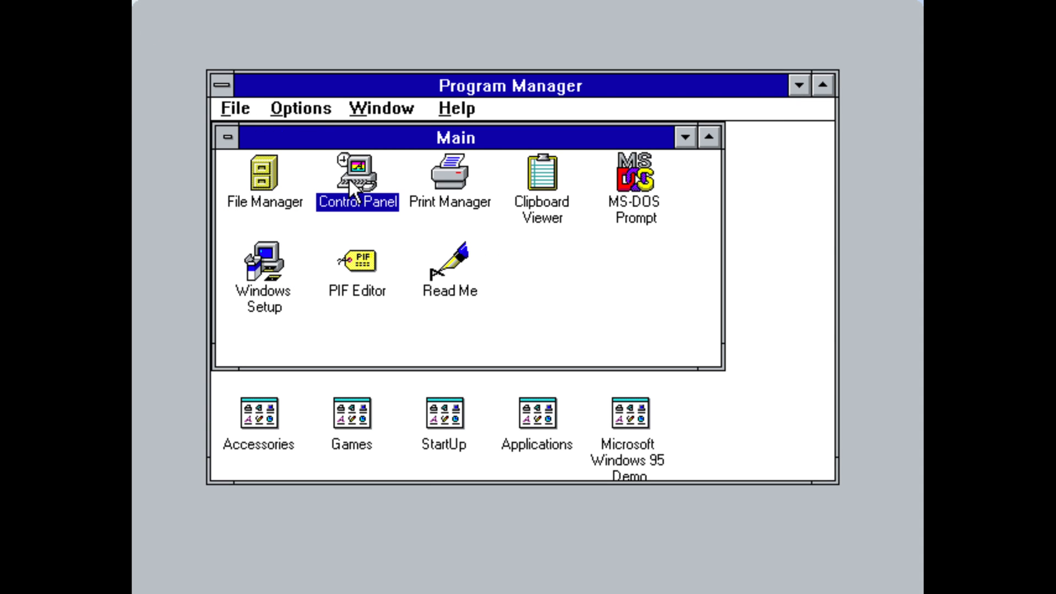
In Control Panel's Color applet, apply the Arizona colour scheme
double_click(356, 177)
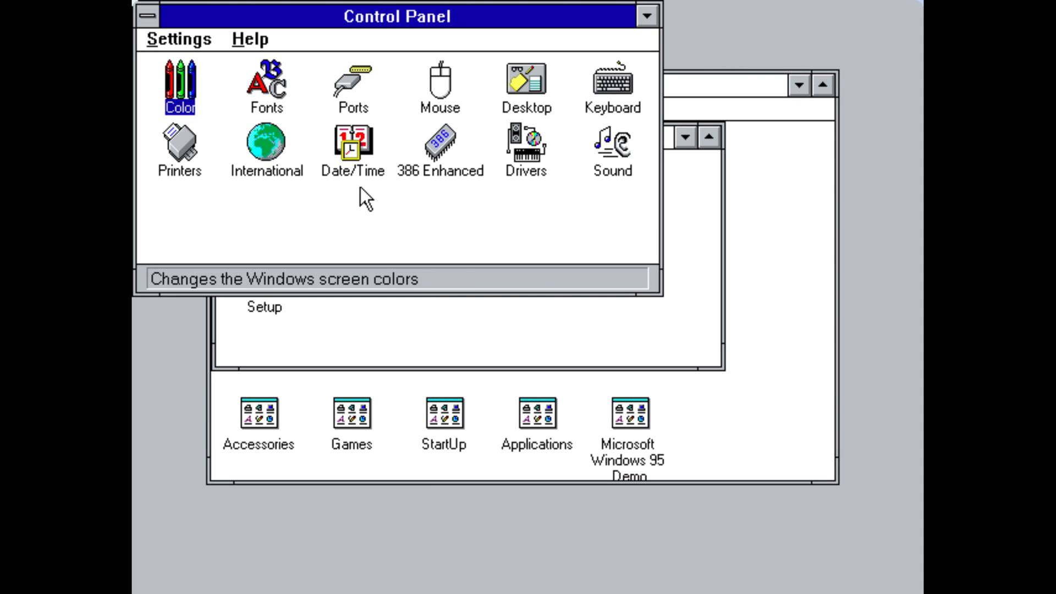
double_click(179, 86)
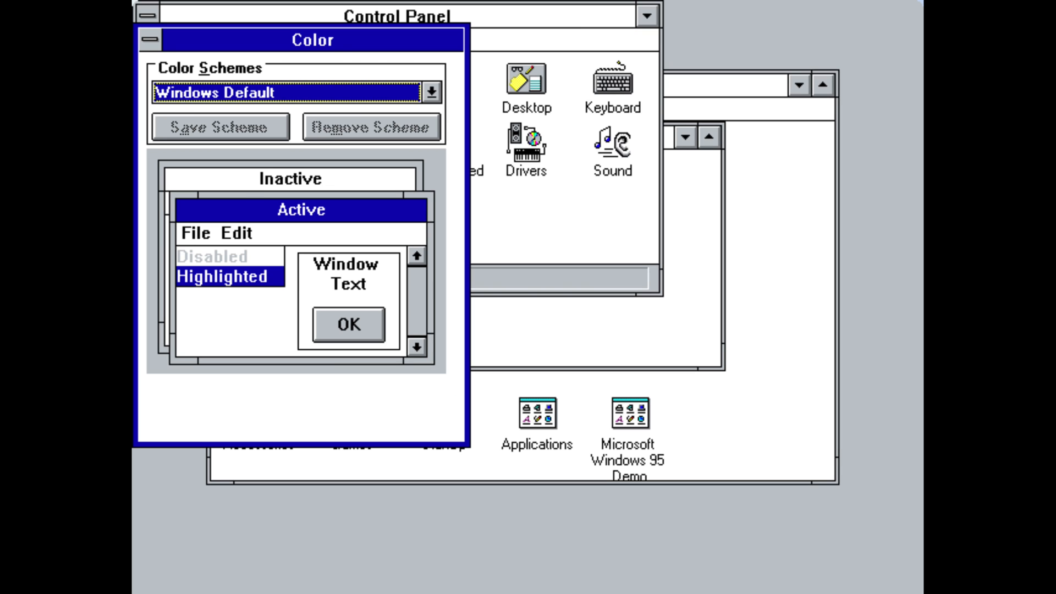
left_click(430, 92)
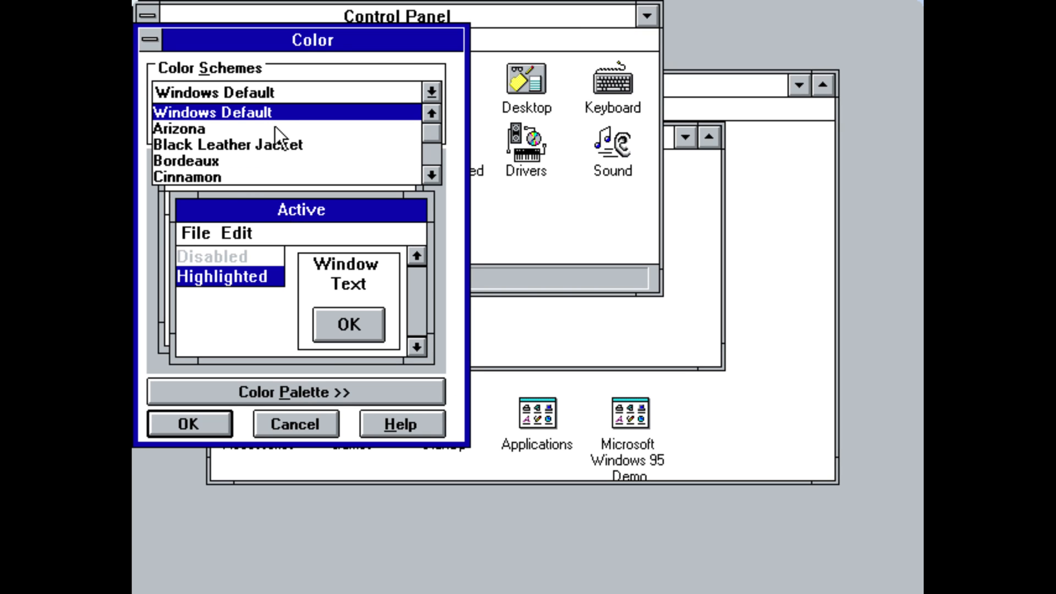
left_click(180, 129)
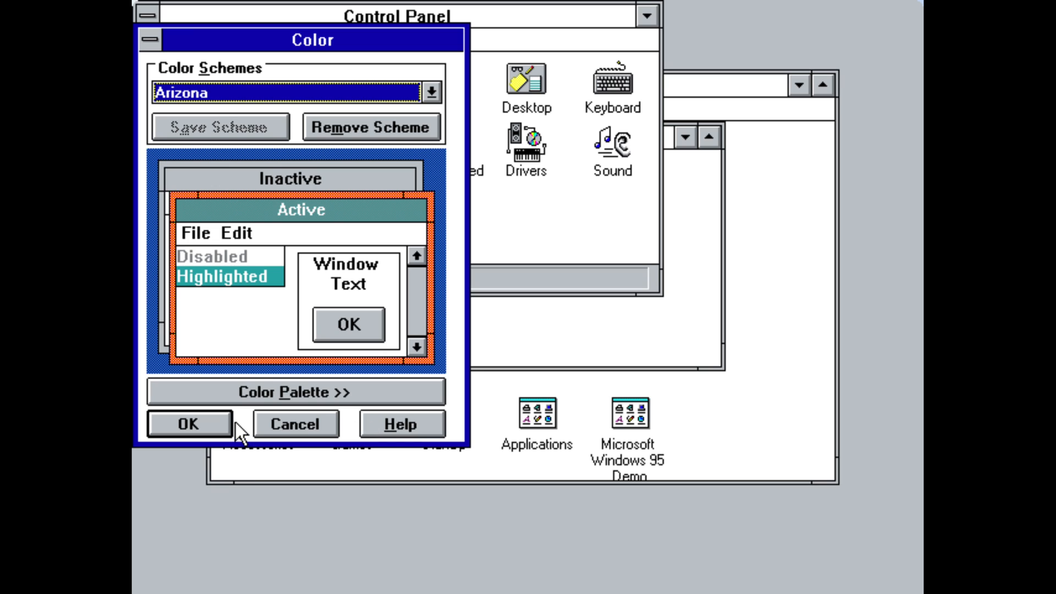
left_click(188, 424)
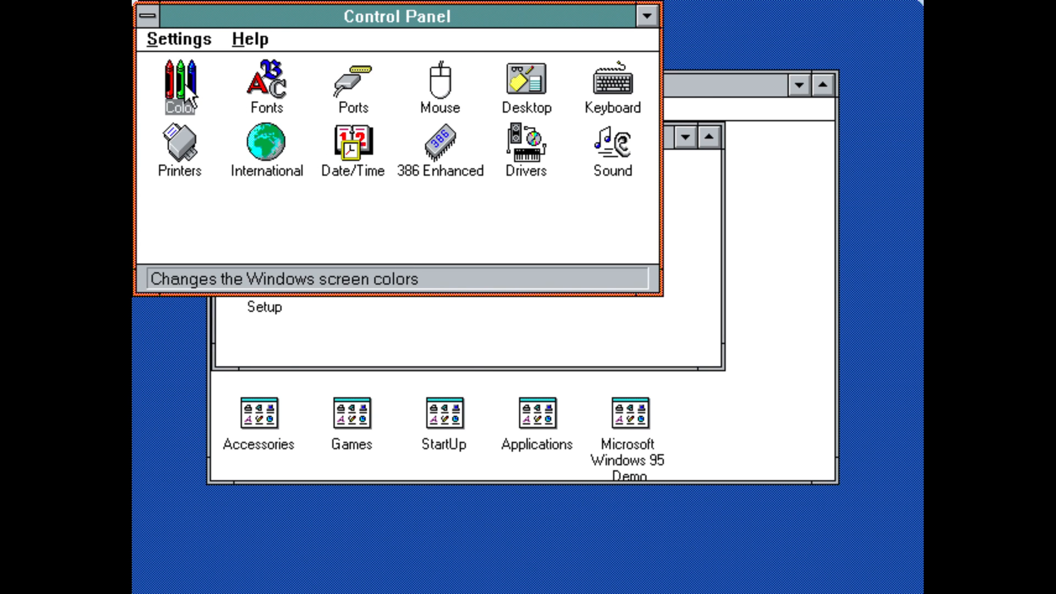
Return to the Color applet and restore the Windows Default colour scheme
double_click(179, 86)
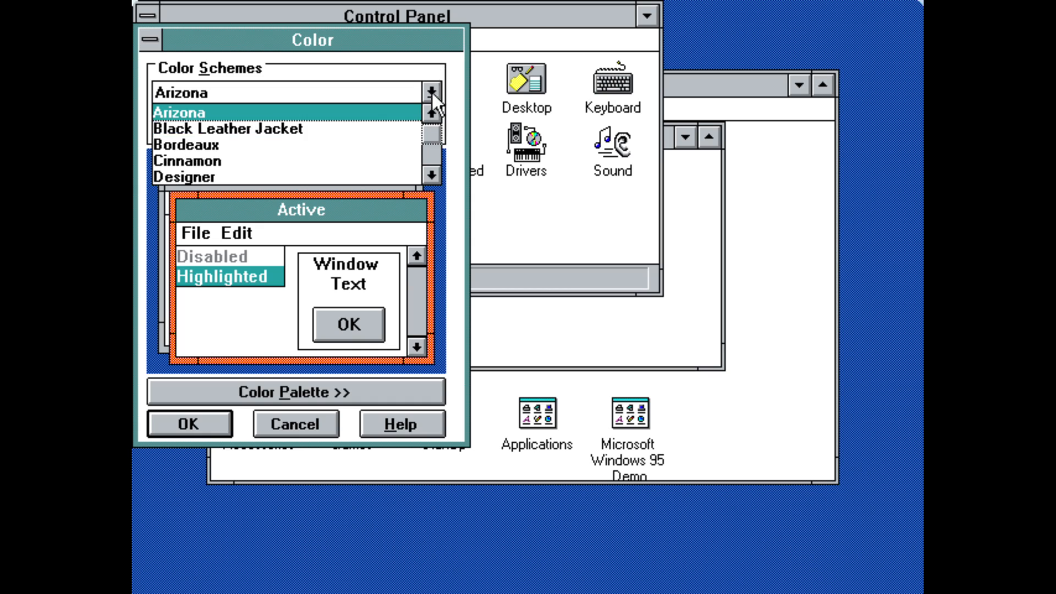
left_click(431, 142)
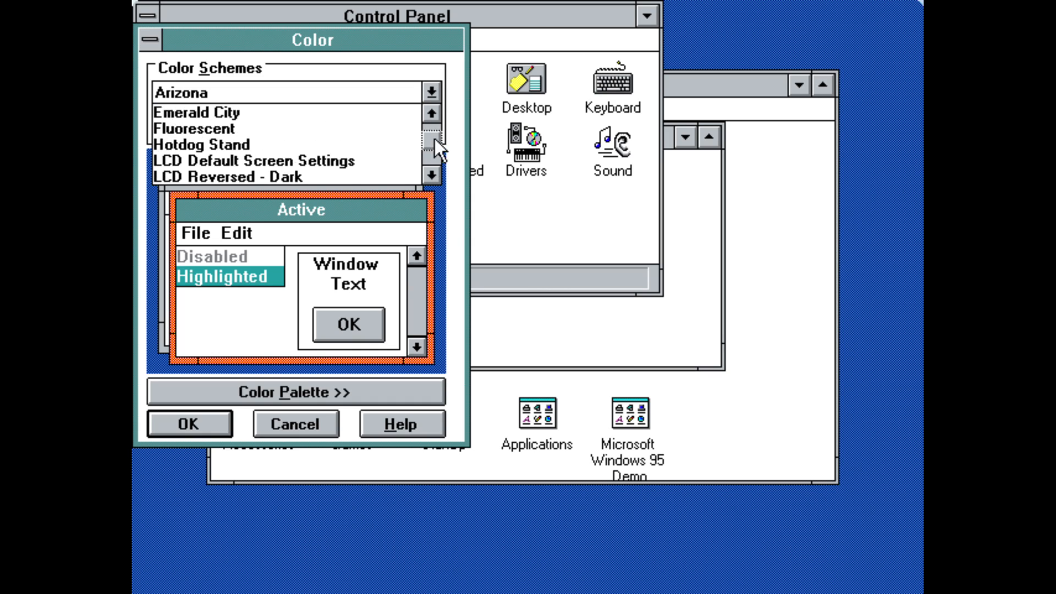
left_click(430, 146)
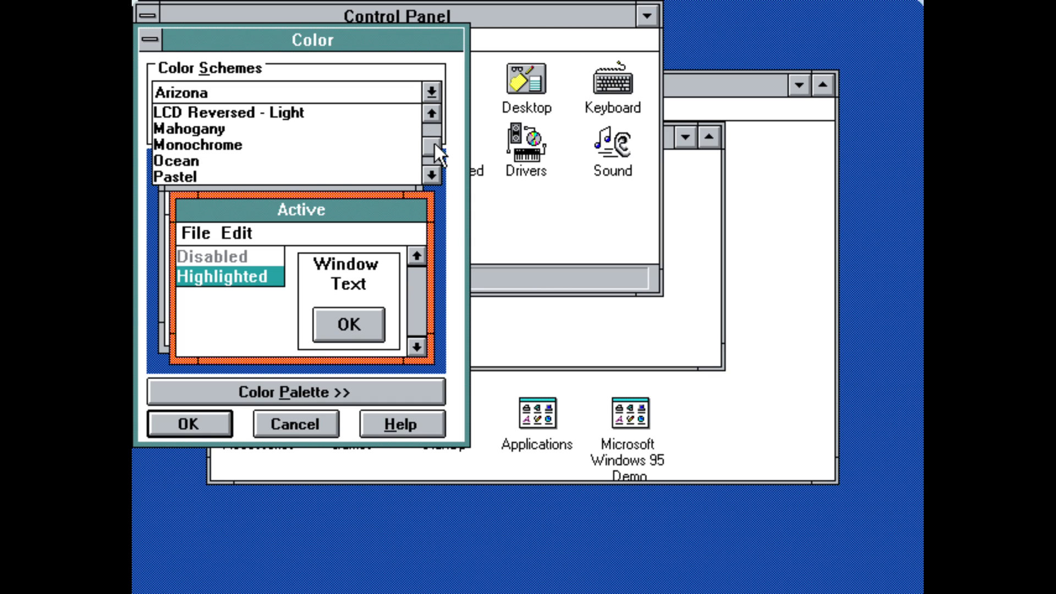
left_click(430, 175)
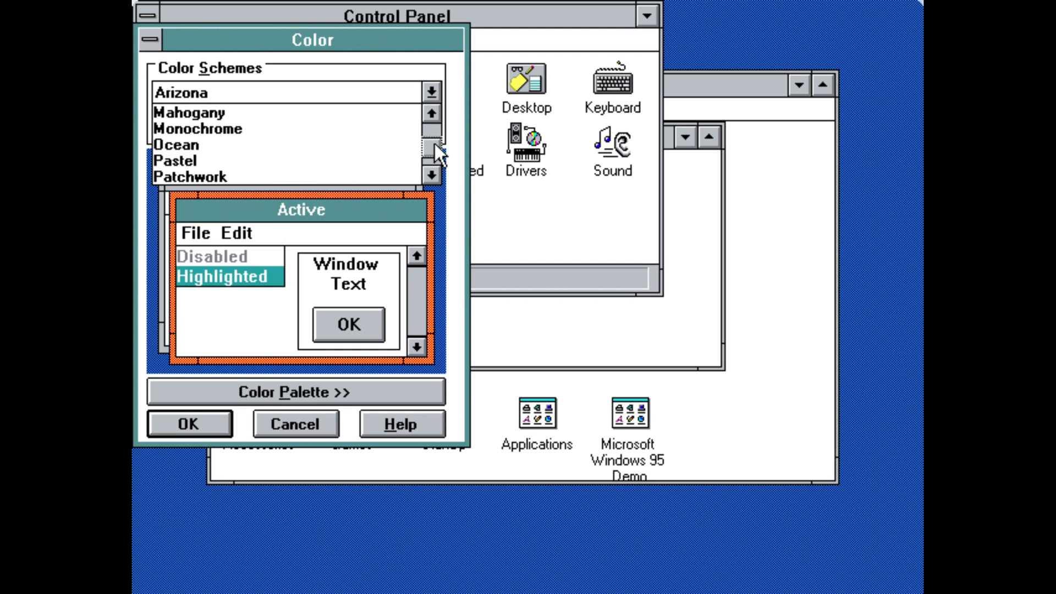
left_click(431, 114)
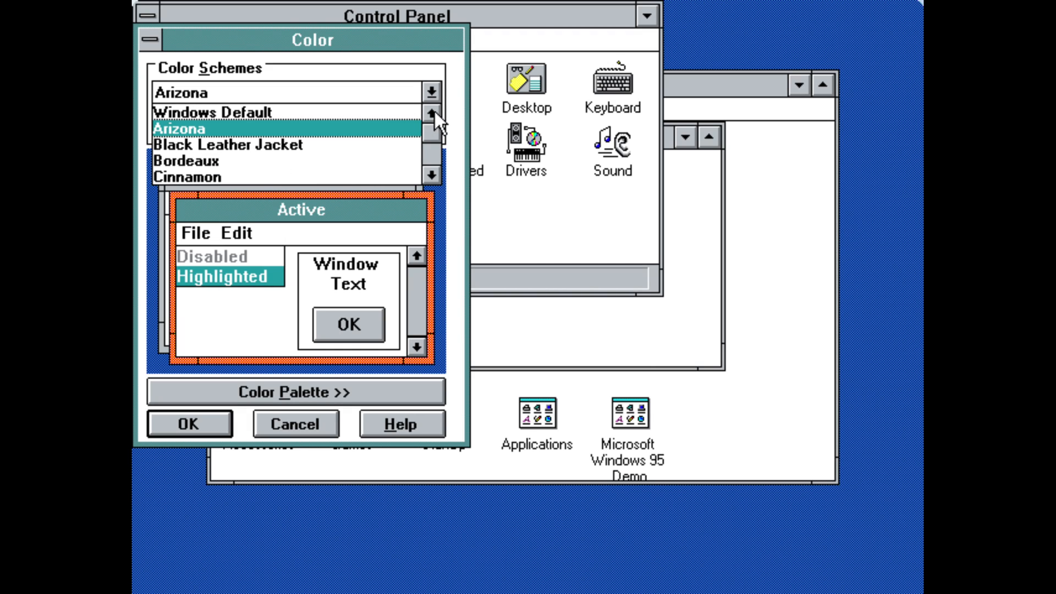
left_click(188, 423)
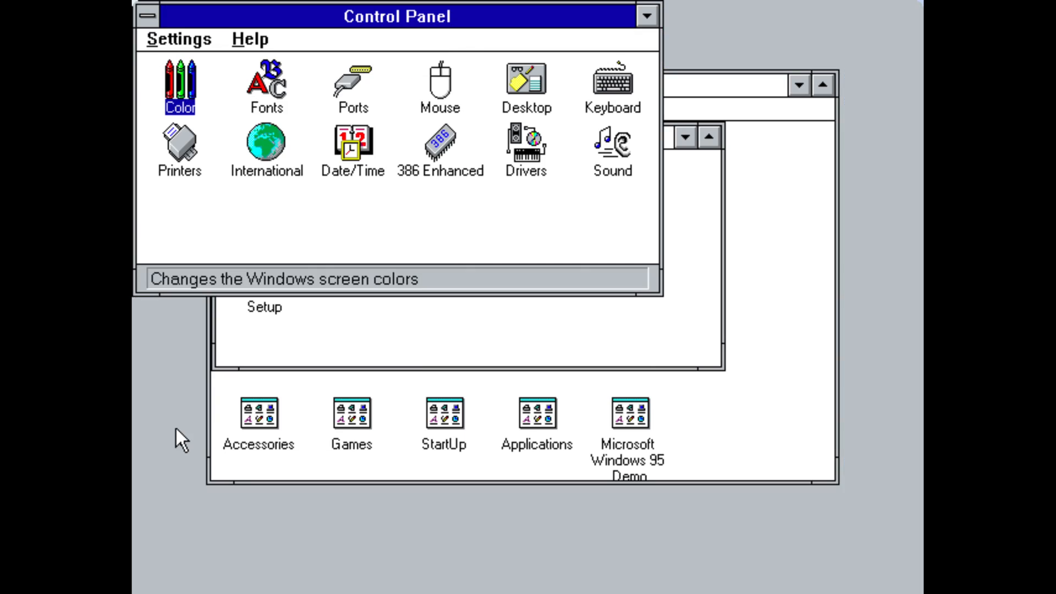
mouse_move(269, 91)
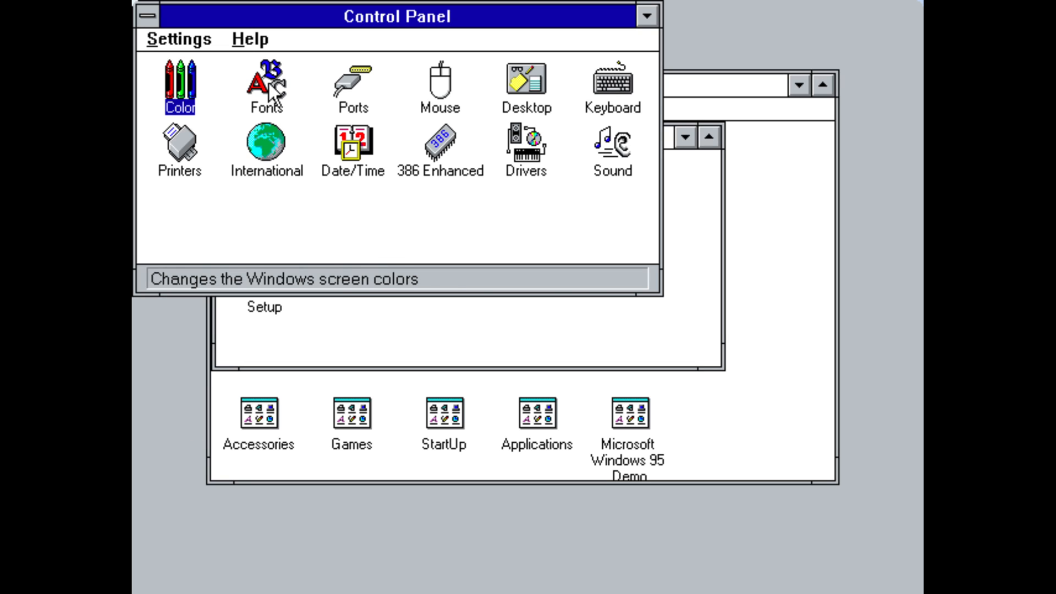
double_click(265, 86)
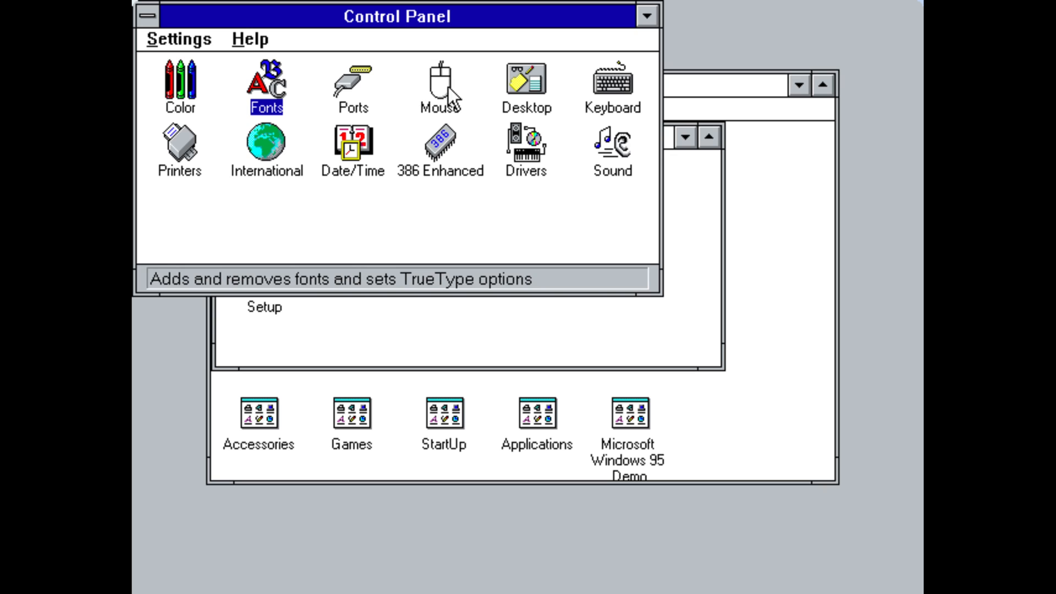
double_click(440, 85)
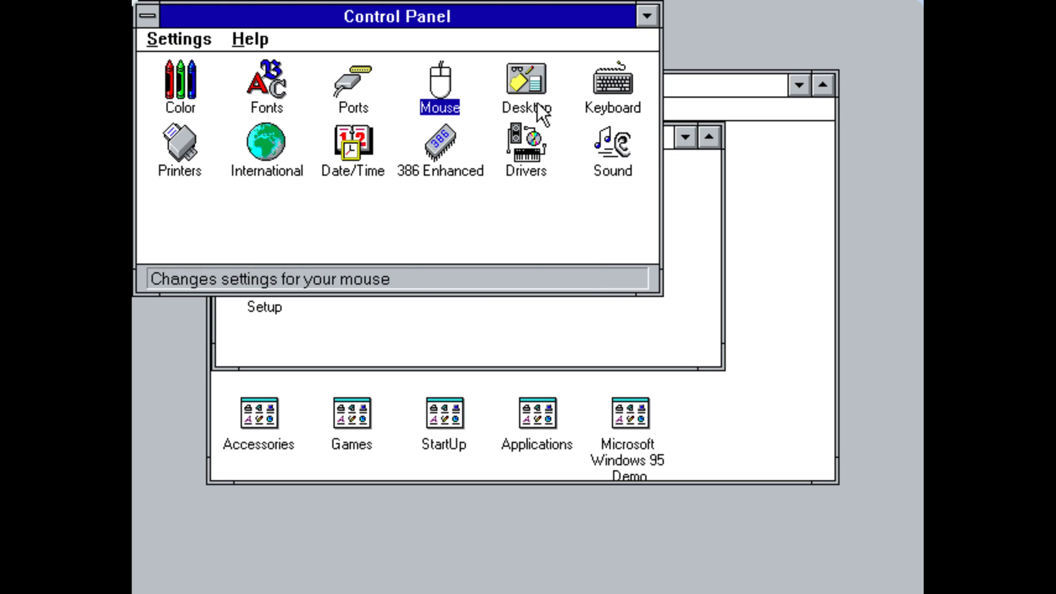
double_click(525, 84)
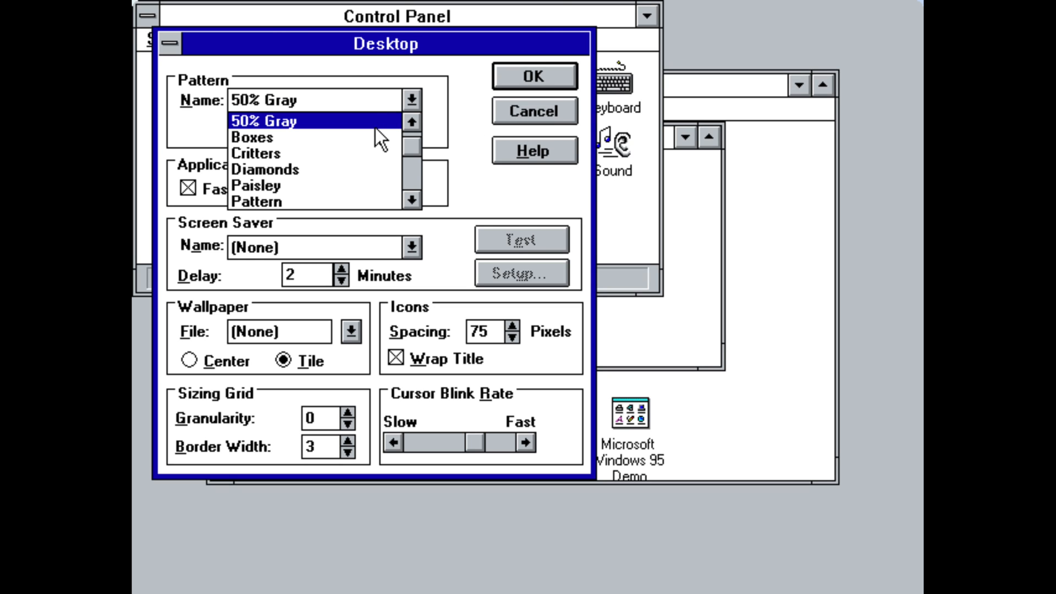
left_click(532, 110)
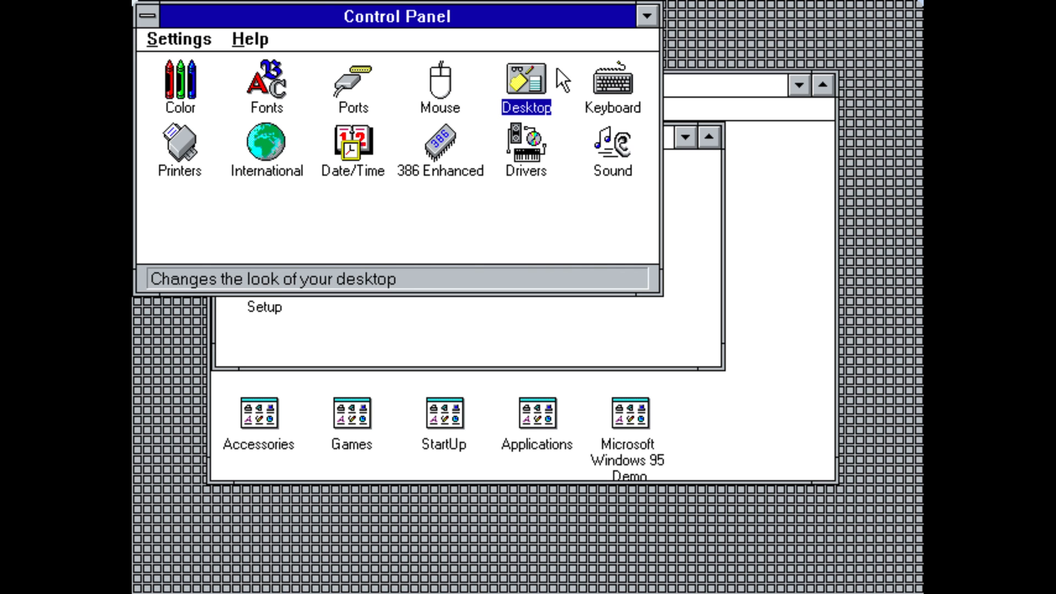
double_click(525, 80)
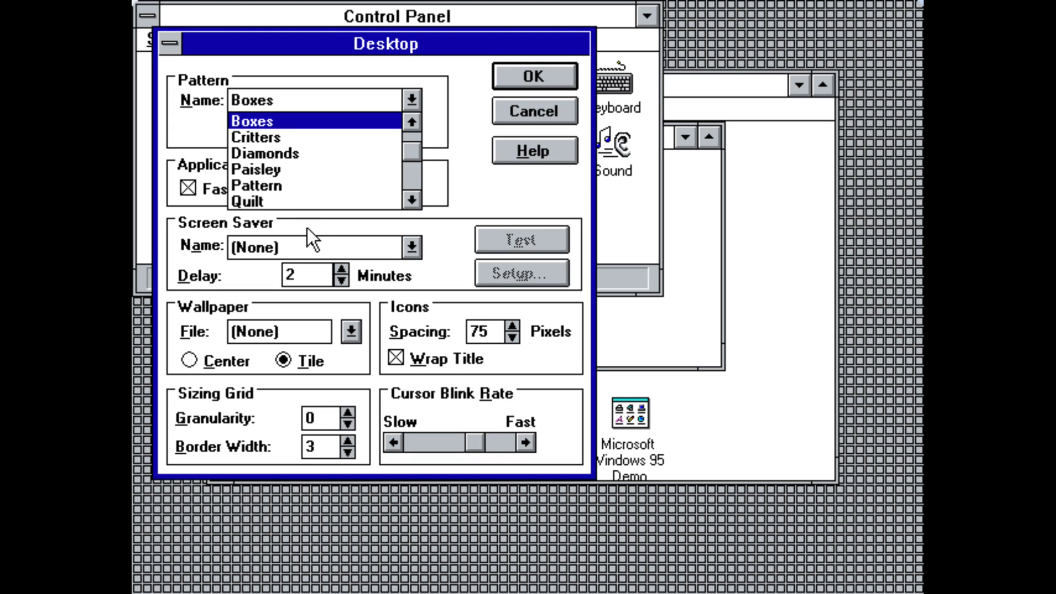
left_click(258, 185)
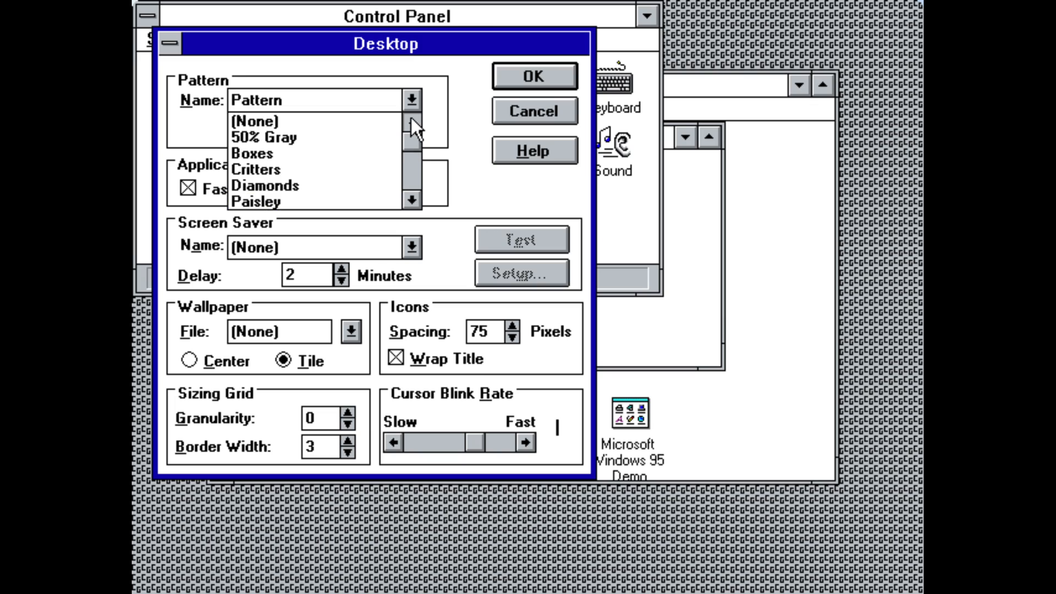
left_click(532, 110)
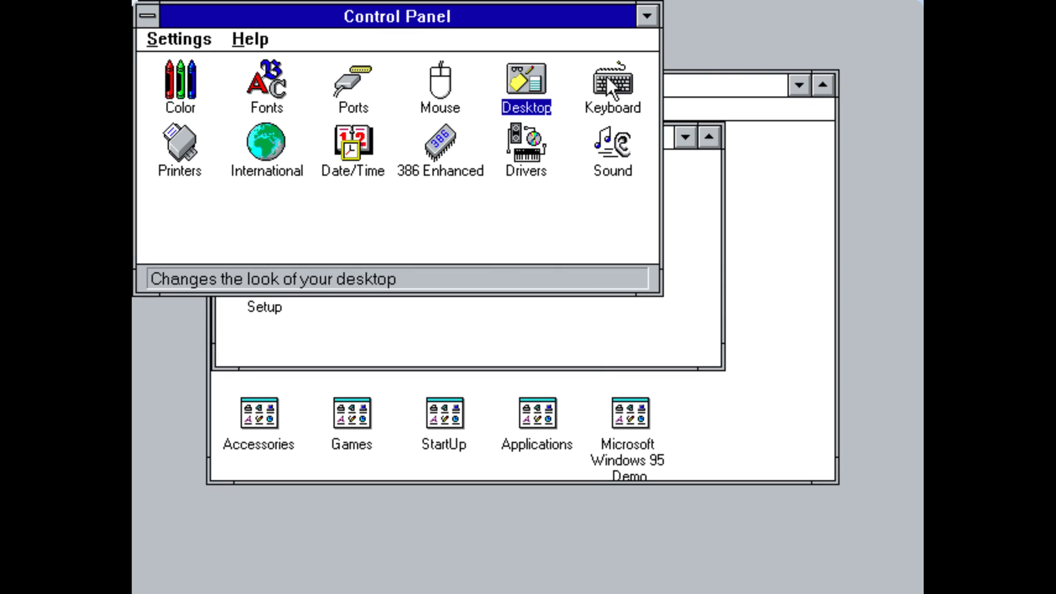
Select International, then close Control Panel back to Program Manager's Main group
left_click(265, 148)
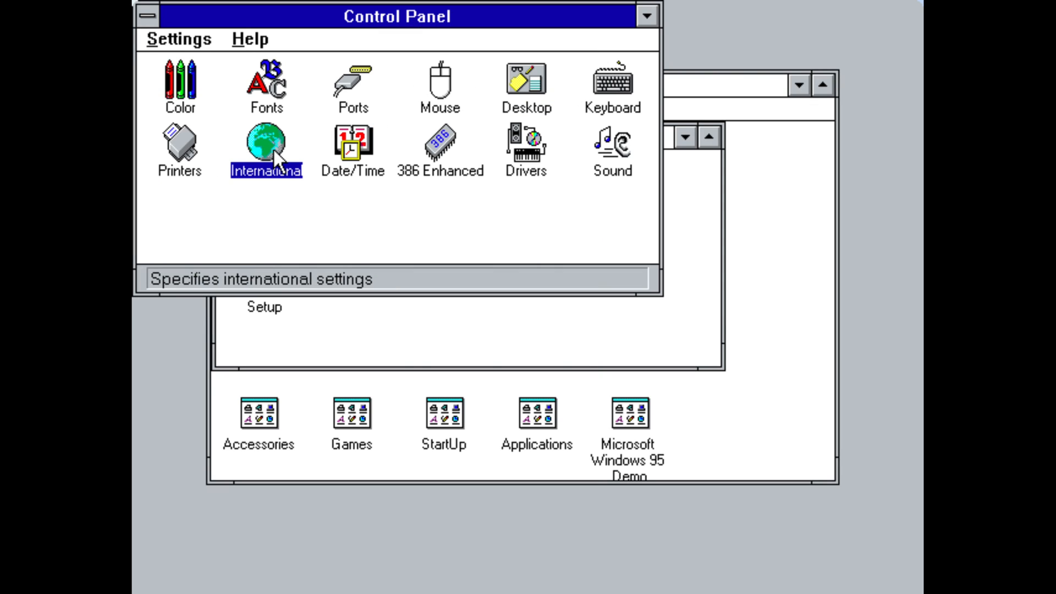
mouse_move(612, 188)
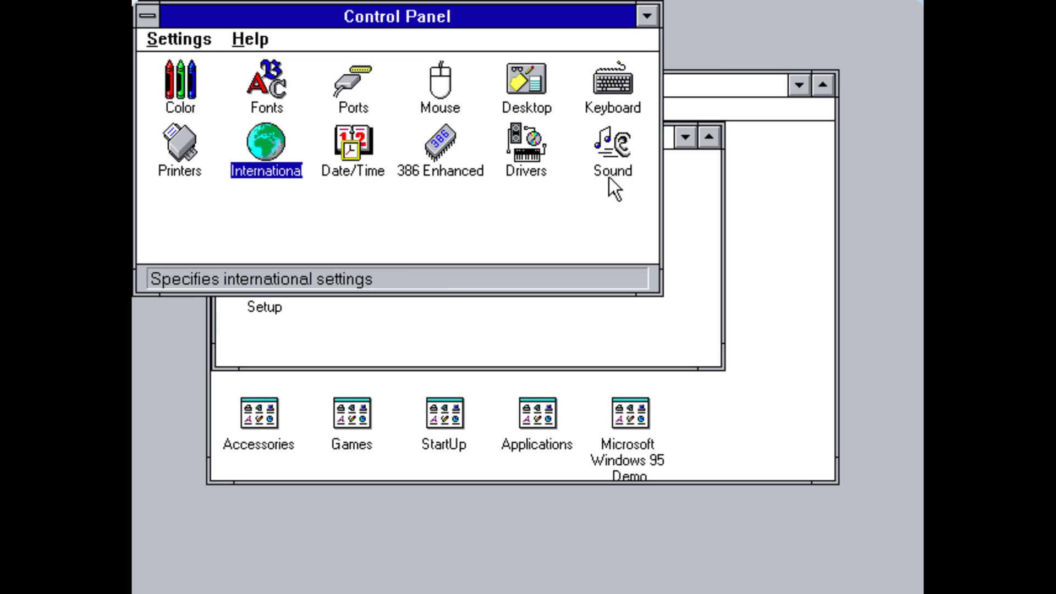
mouse_move(429, 200)
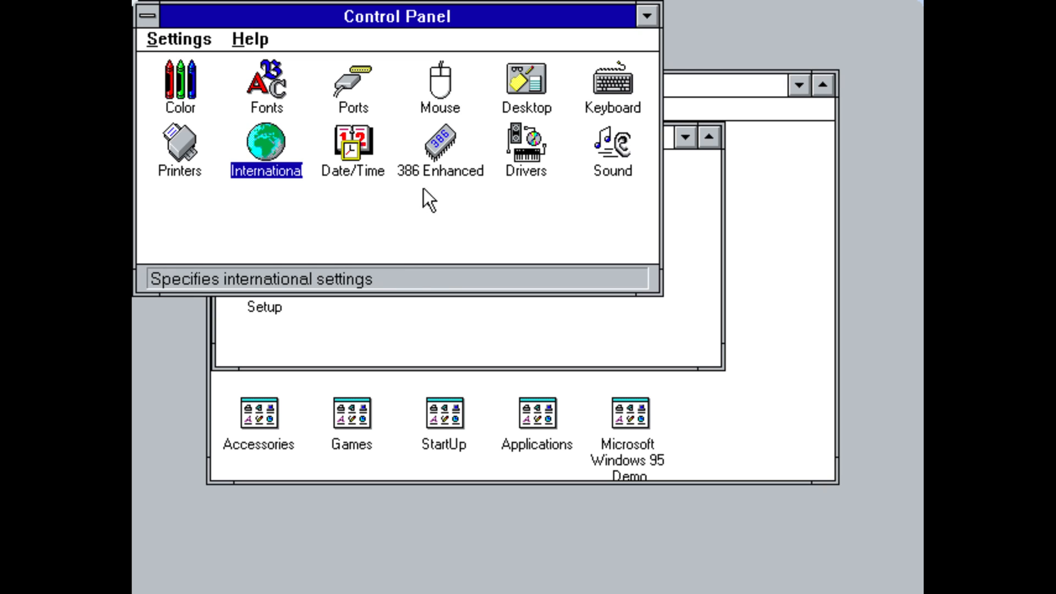
mouse_move(462, 161)
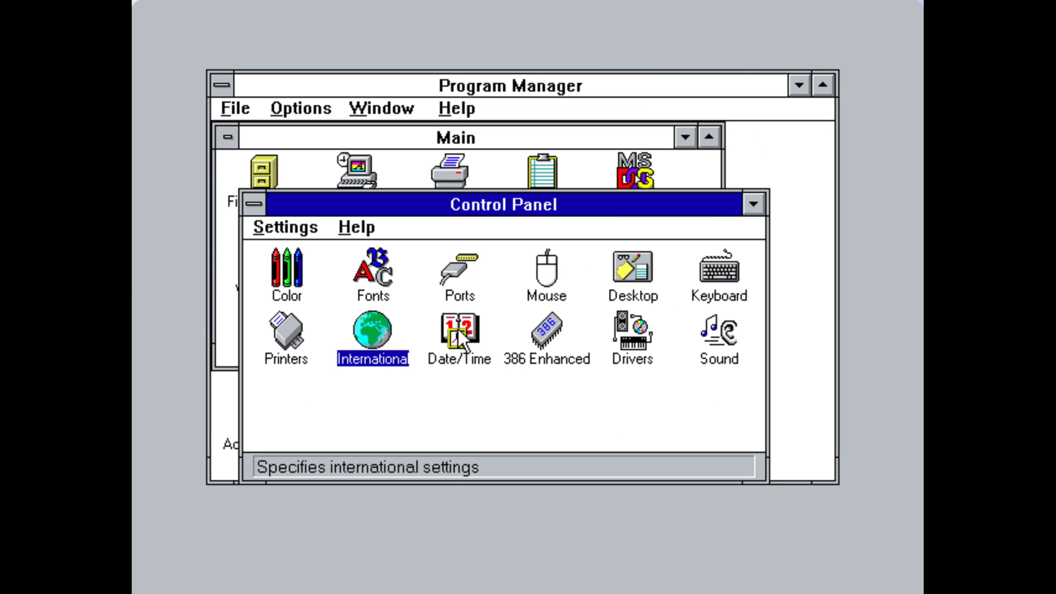
double_click(544, 334)
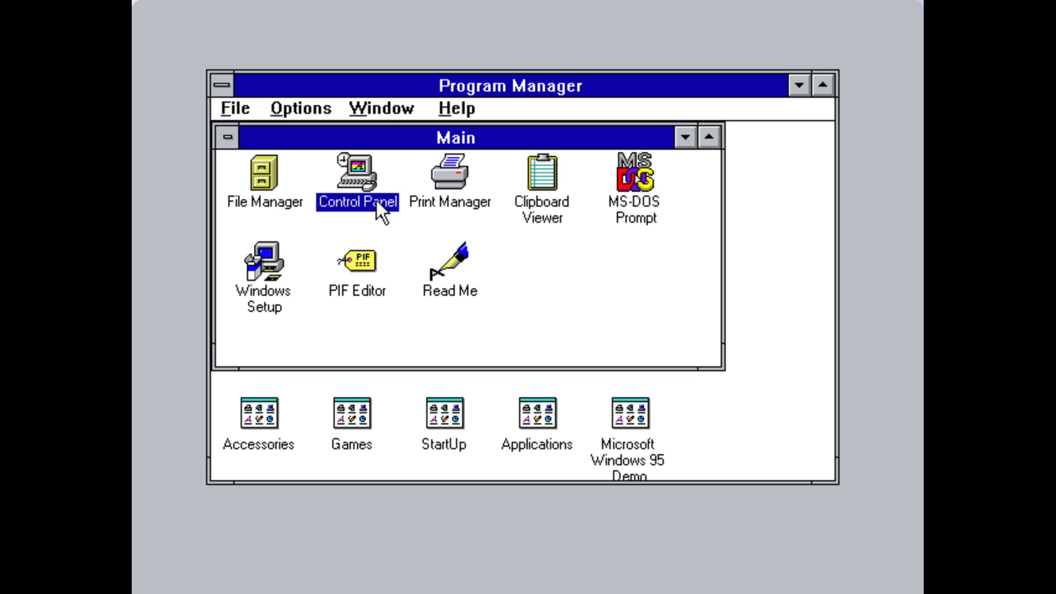
double_click(541, 168)
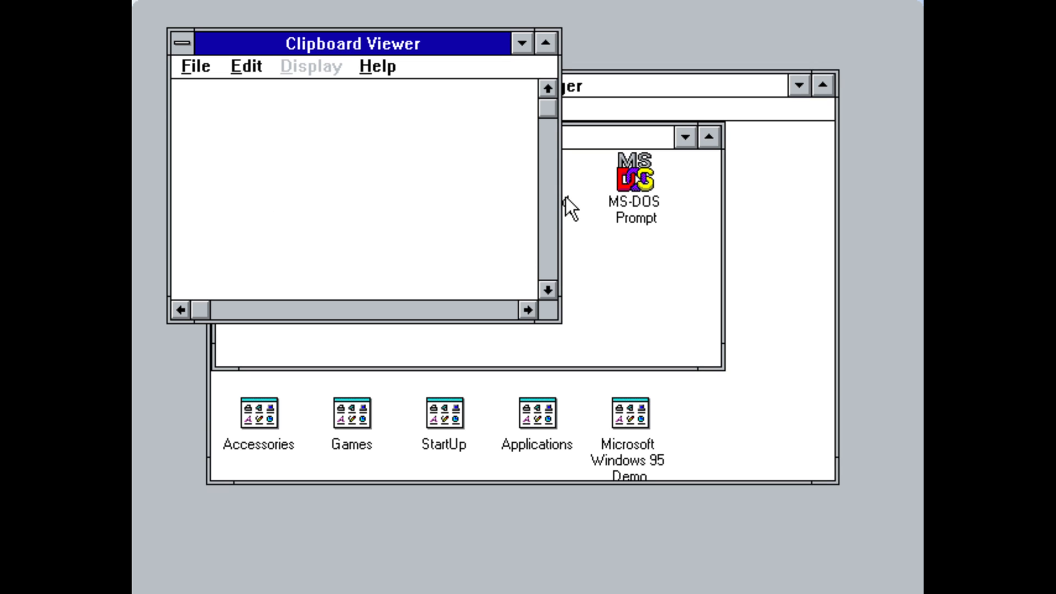
left_click(182, 43)
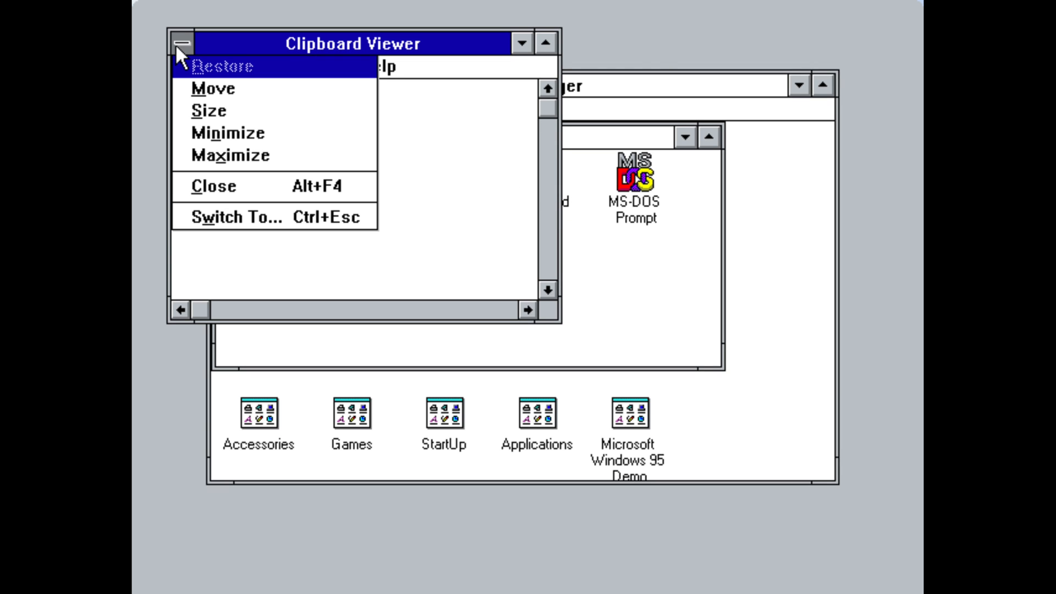
left_click(213, 187)
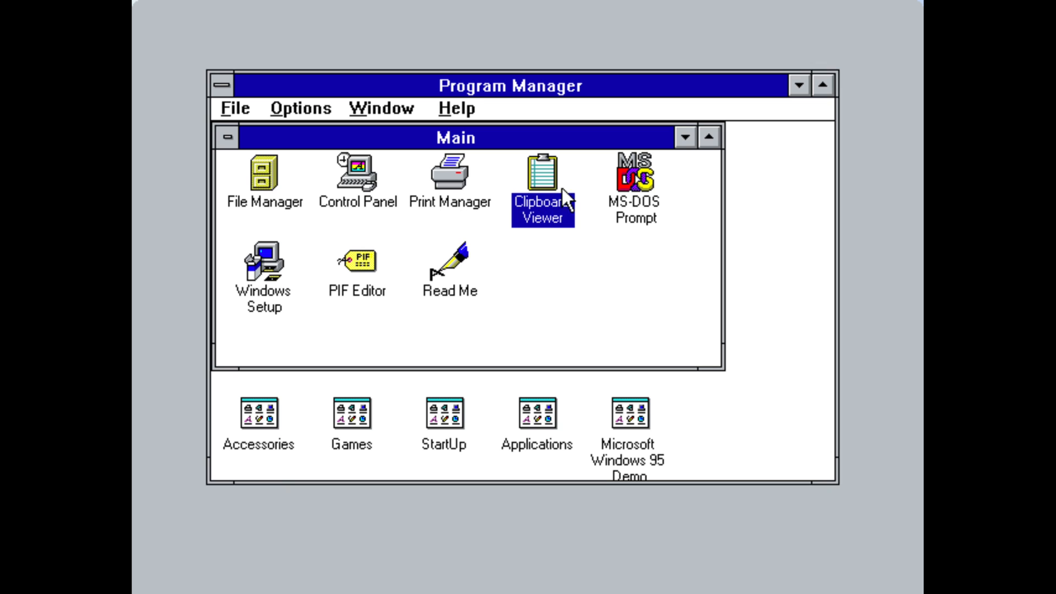
double_click(633, 172)
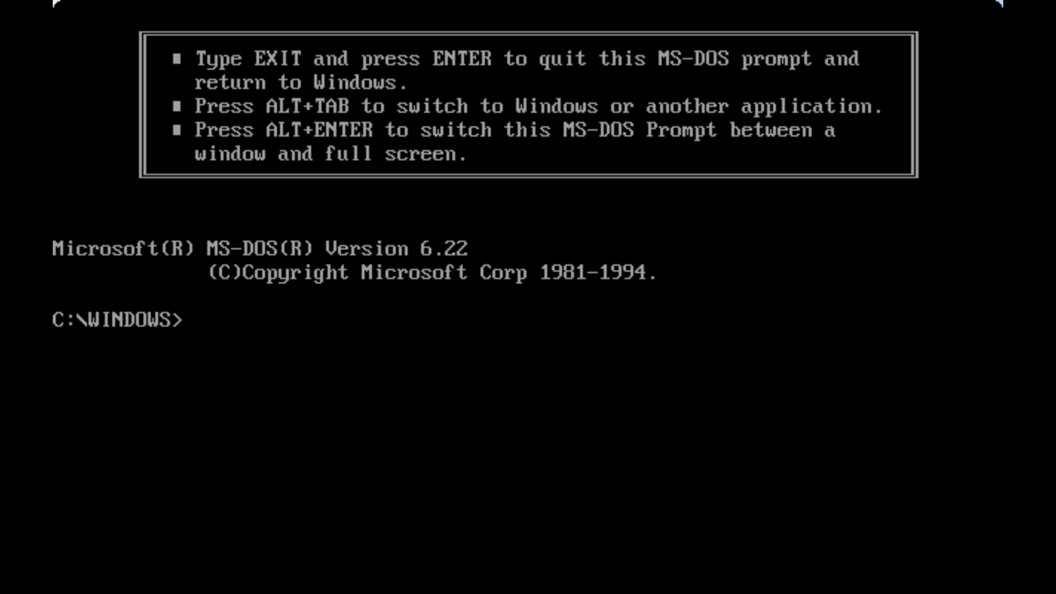
key("alt+tab")
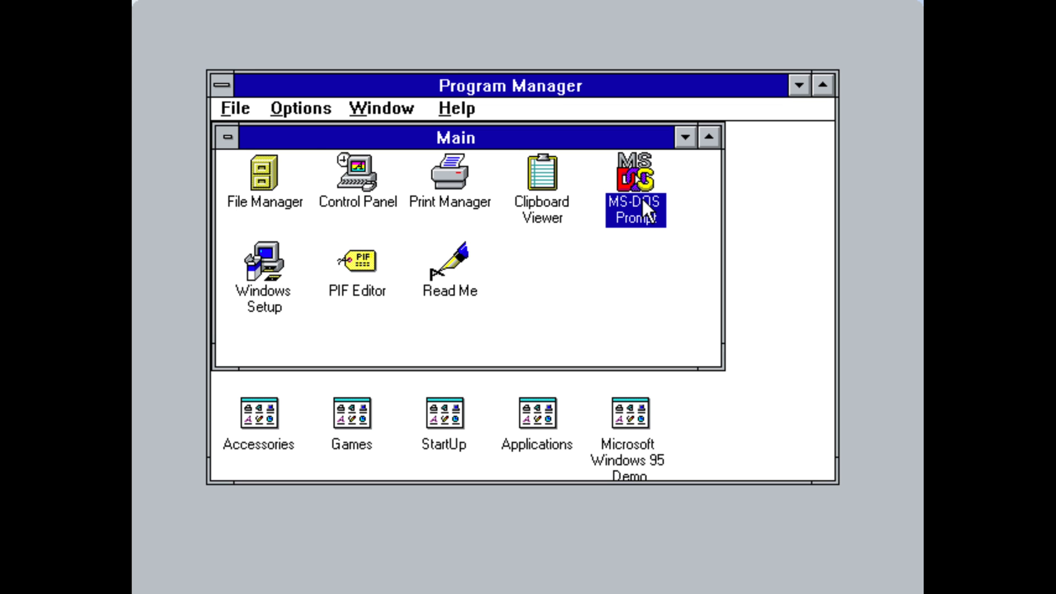
mouse_move(276, 172)
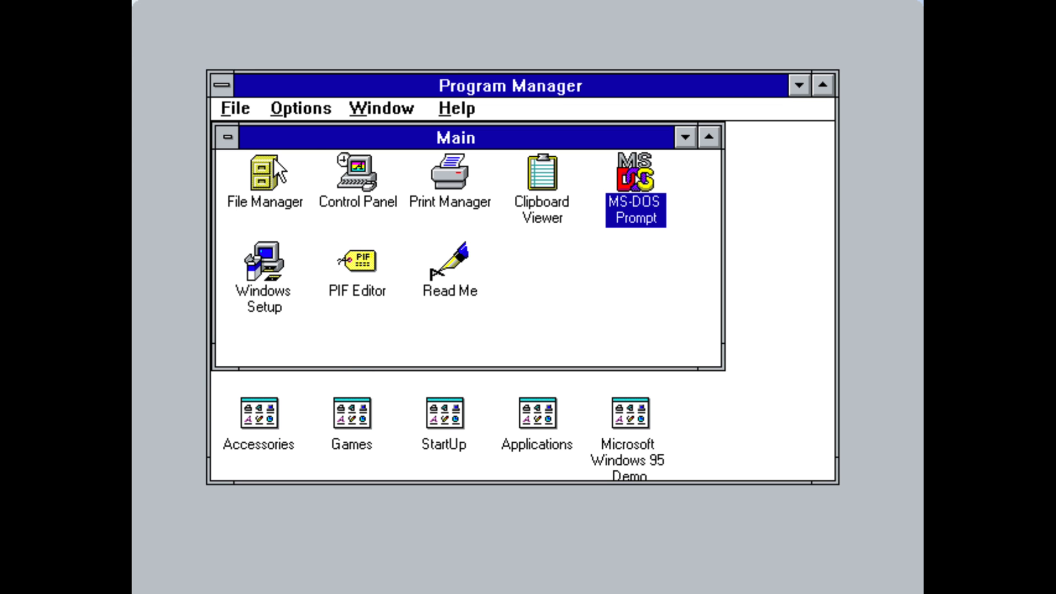
mouse_move(335, 280)
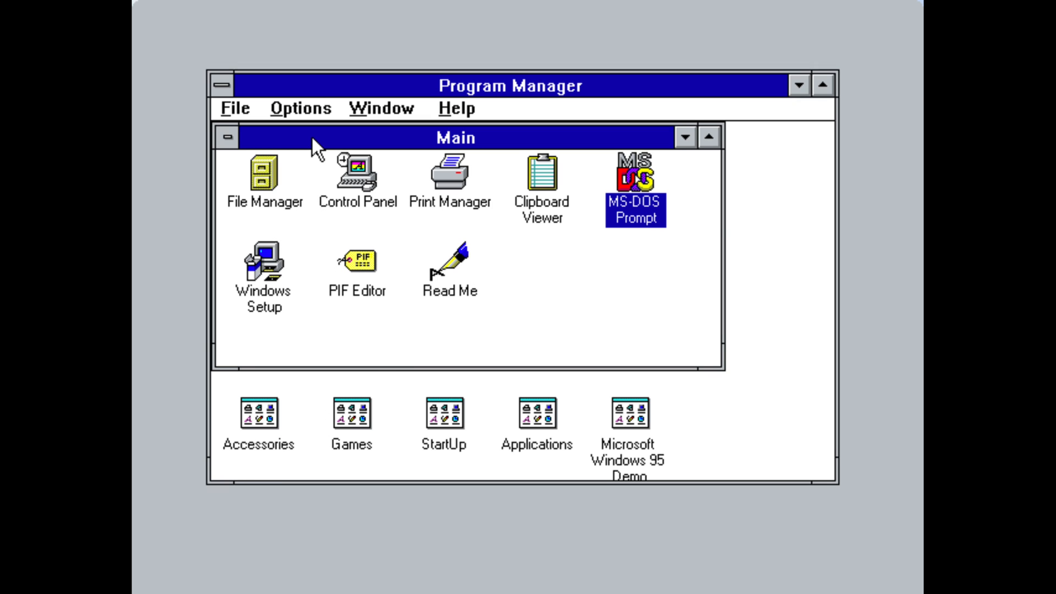
View the Windows Setup hardware summary, then load README.WRI in Write
double_click(263, 265)
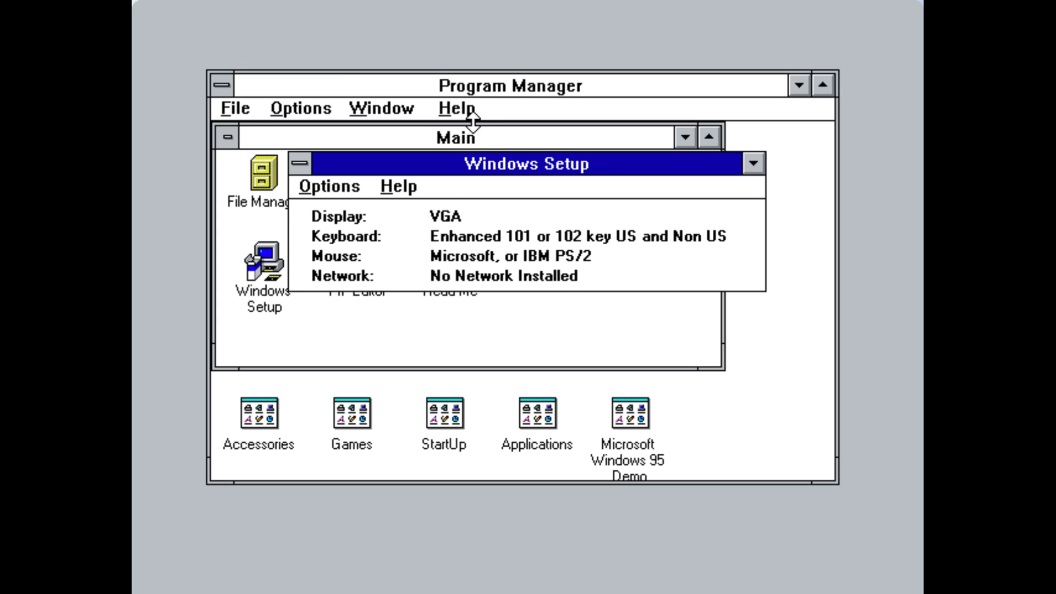
mouse_move(303, 167)
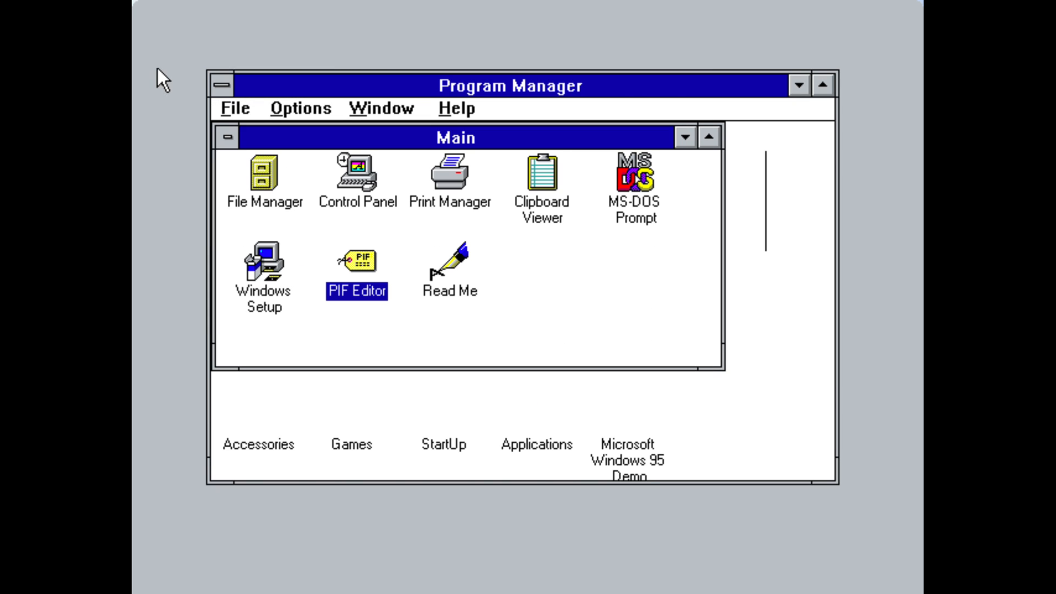
double_click(449, 262)
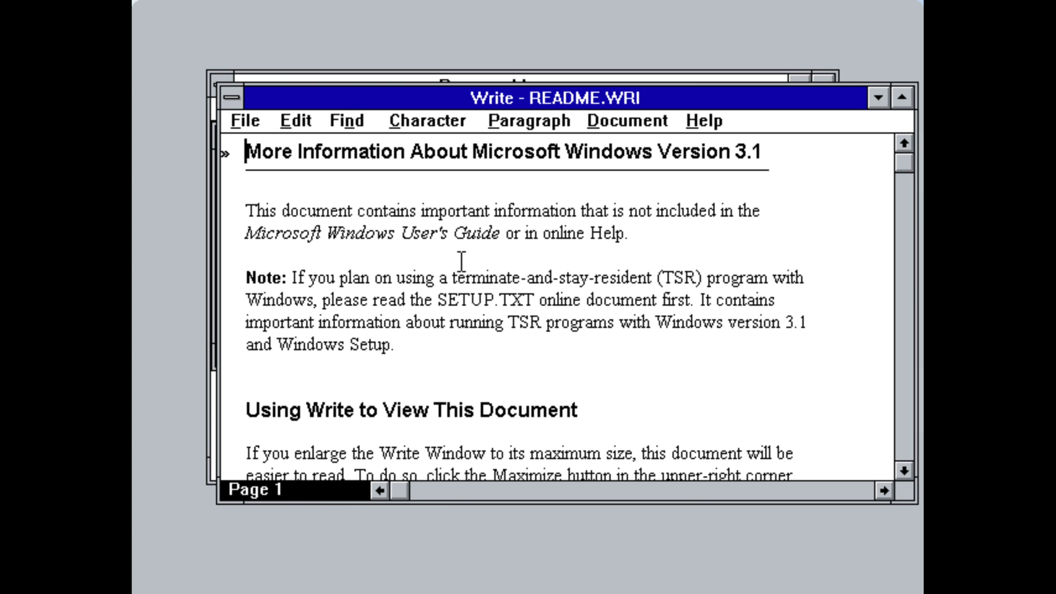
mouse_move(902, 479)
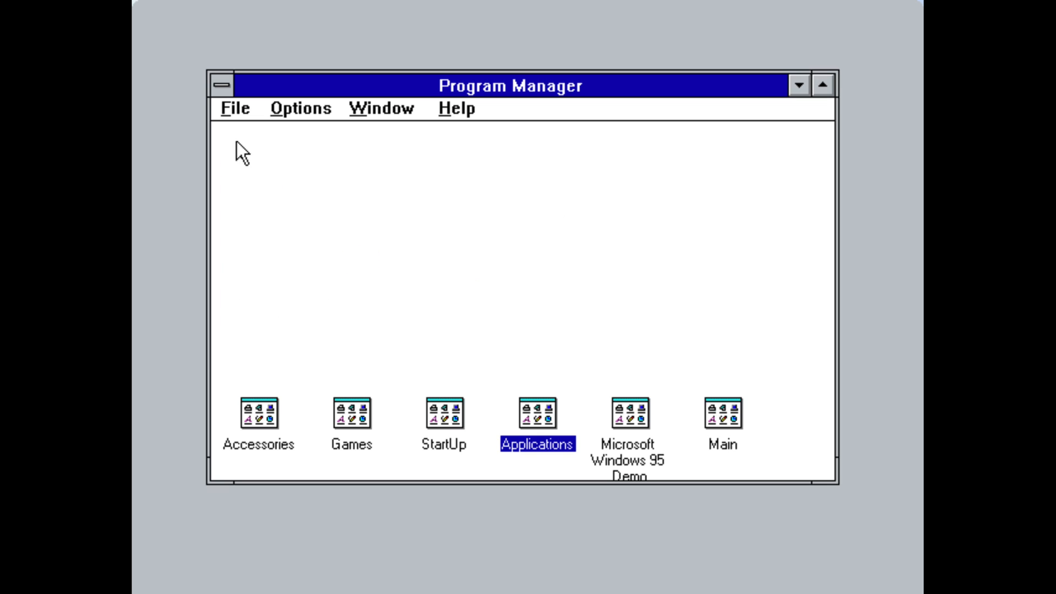
Restore Accessories, write 'This is a t' in Notepad and close it
left_click(301, 108)
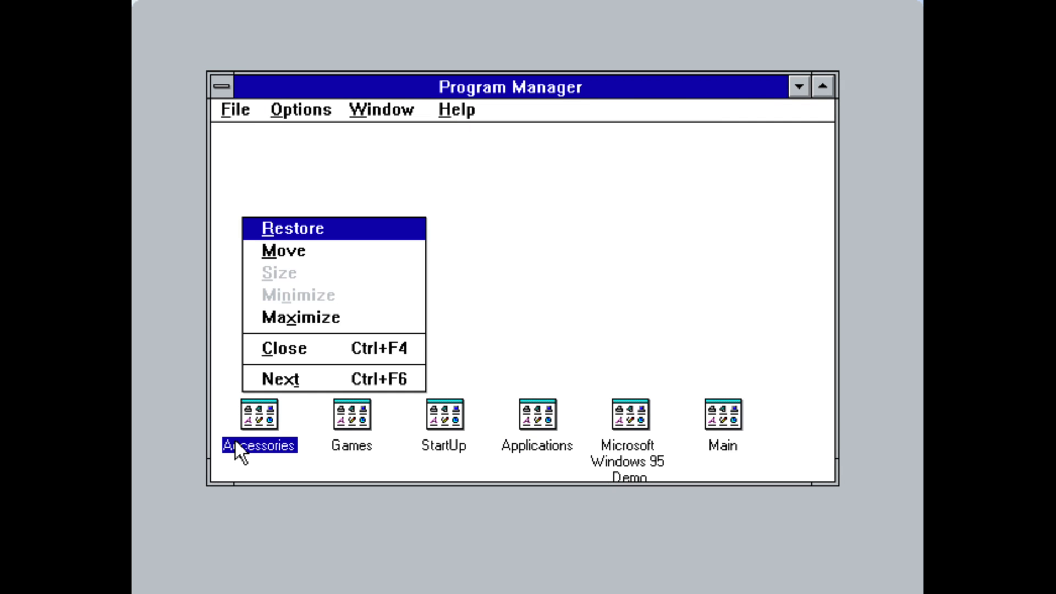
left_click(290, 228)
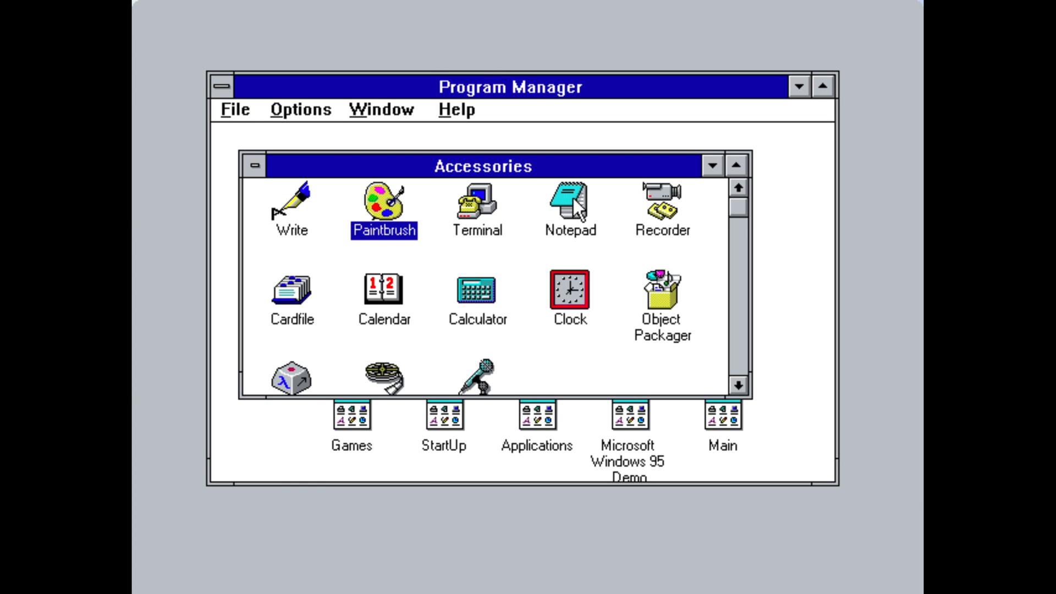
double_click(569, 202)
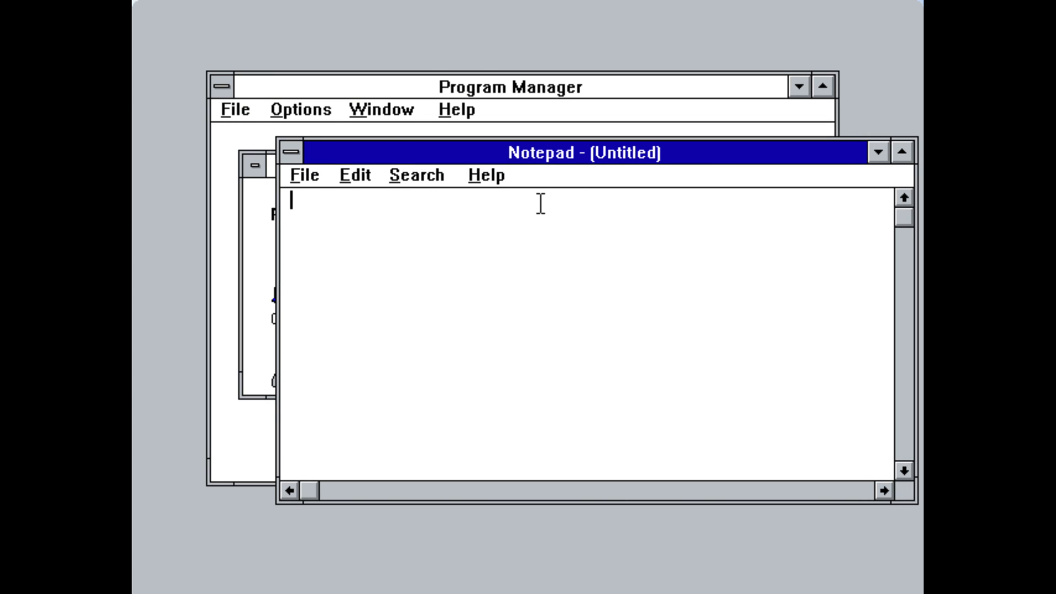
type("This is a t")
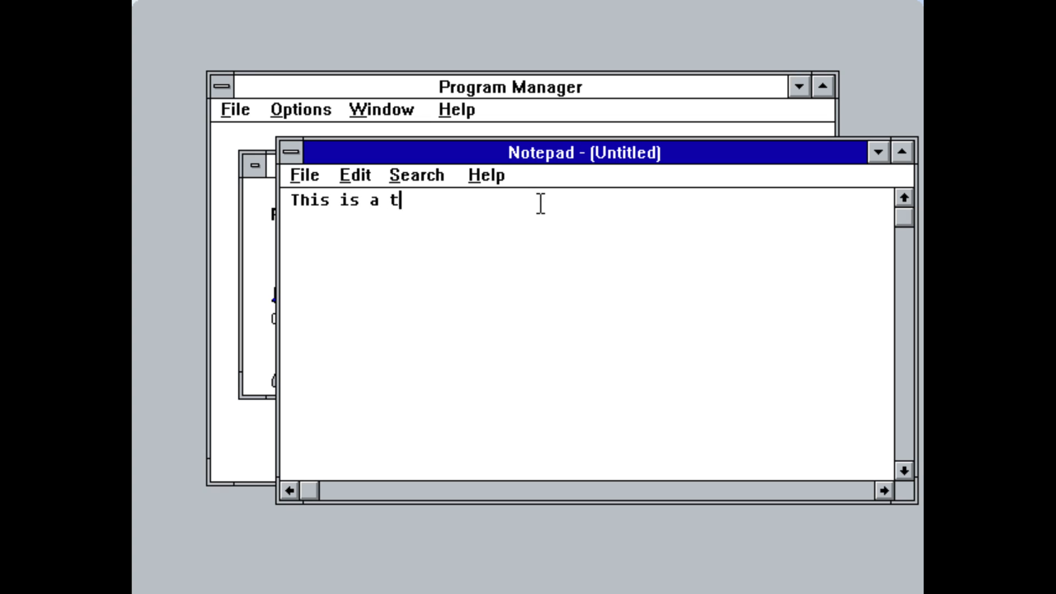
left_click(291, 151)
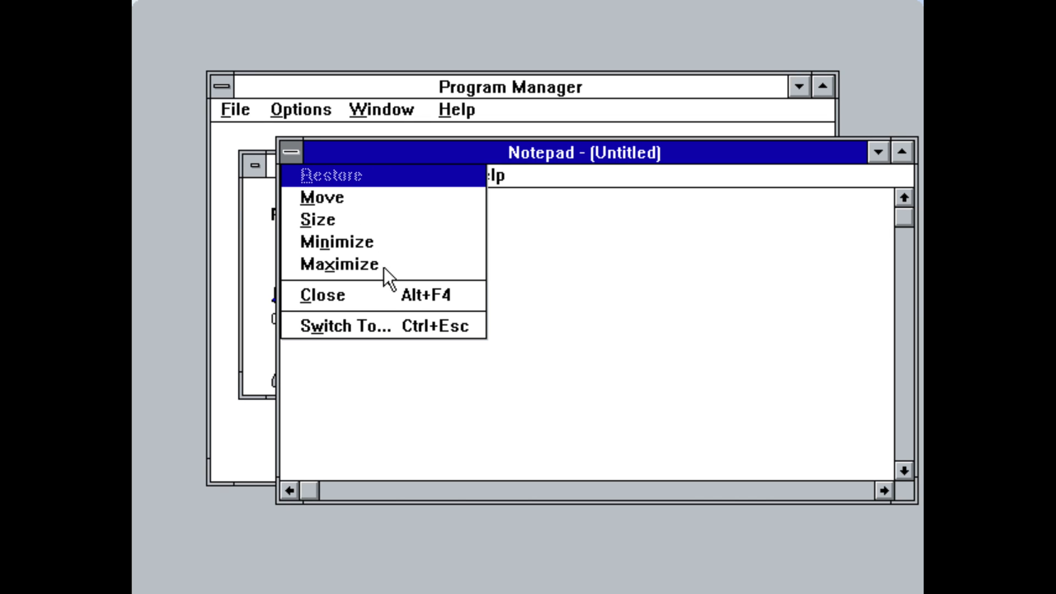
left_click(322, 295)
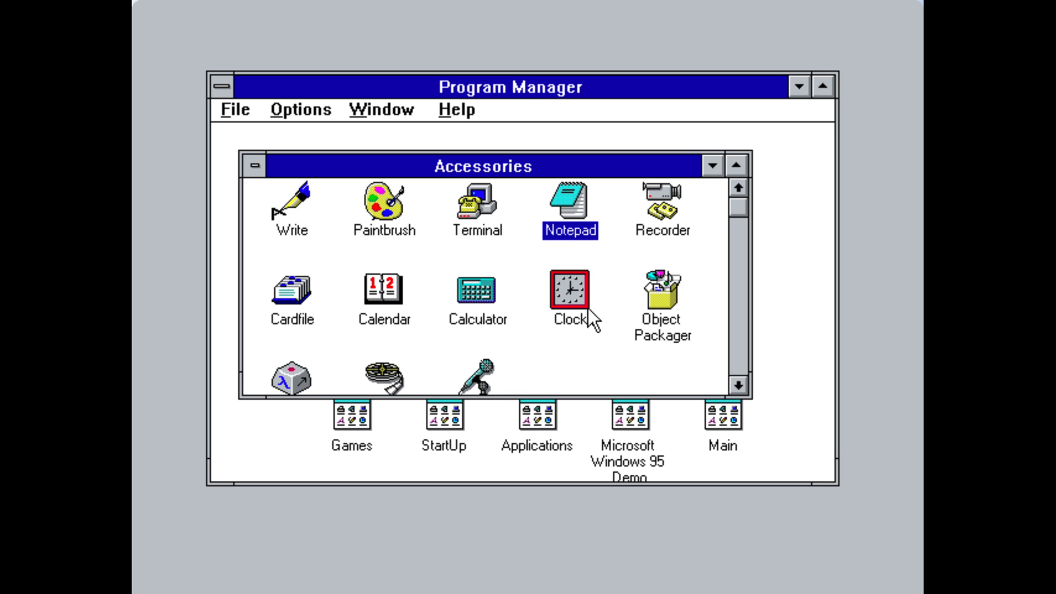
Run Clock from Accessories, then shrink the Accessories group back to an icon
left_click(662, 206)
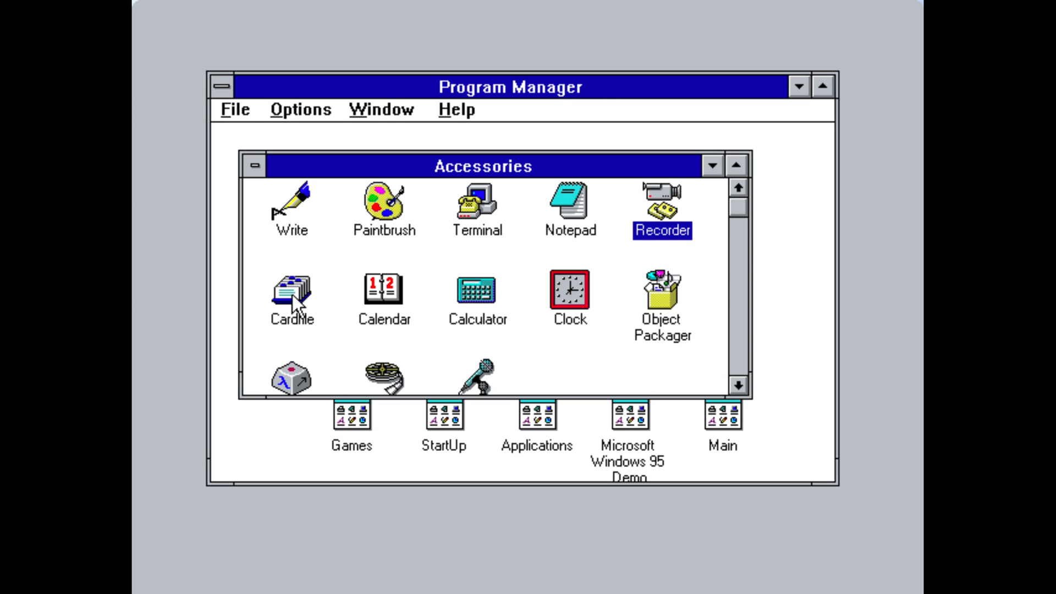
double_click(476, 290)
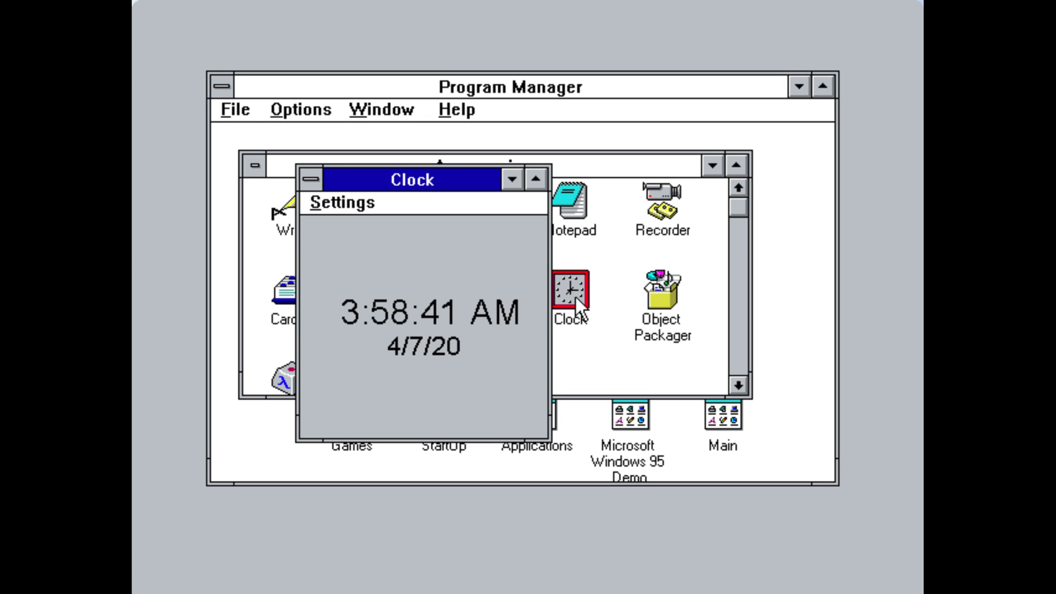
mouse_move(328, 149)
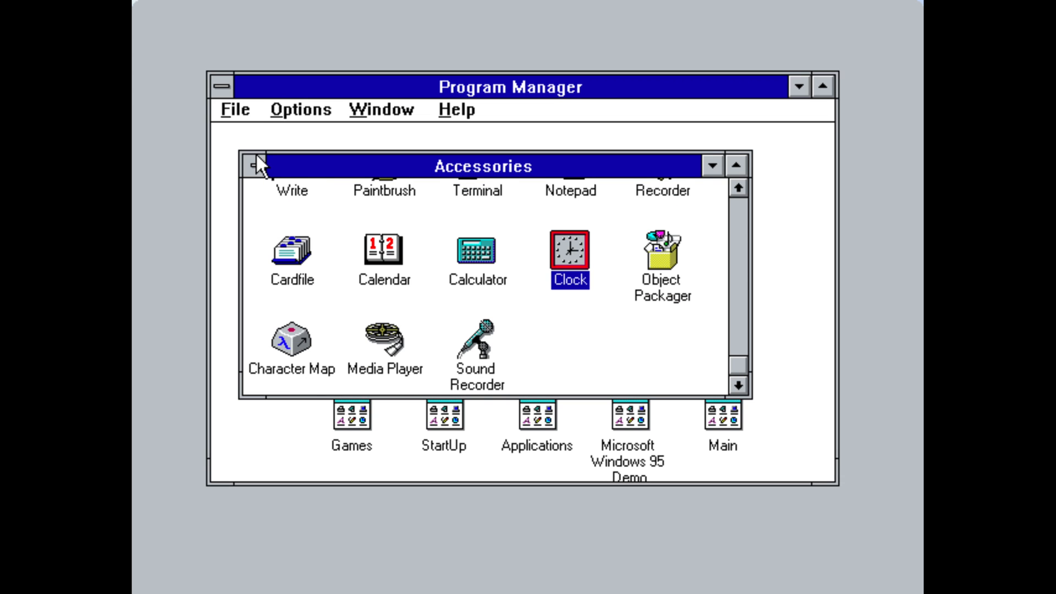
left_click(257, 166)
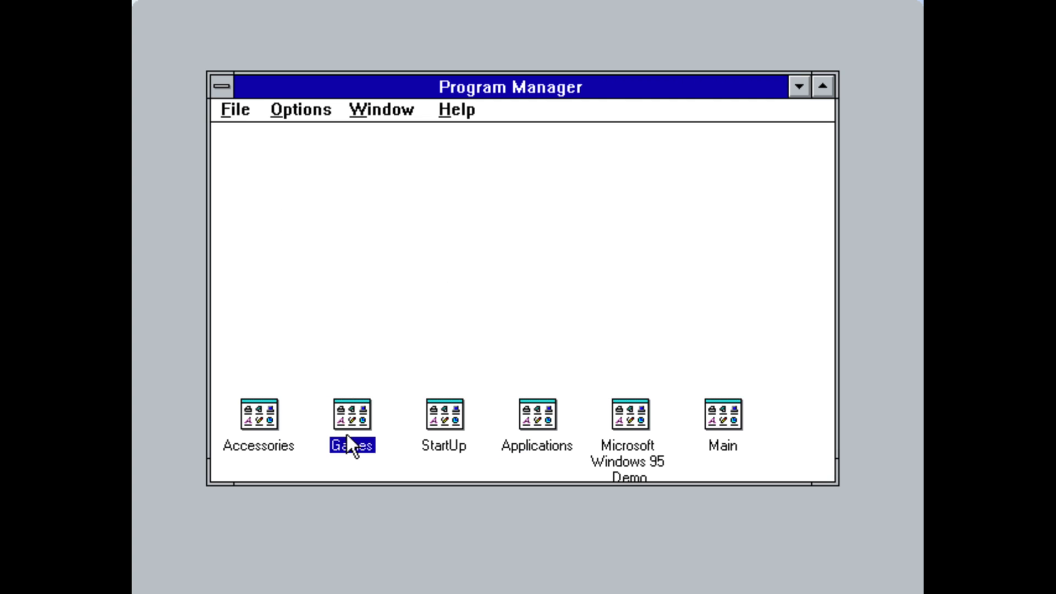
From the Games group, uncover Minesweeper squares, then deal Solitaire and move a card between piles
double_click(350, 414)
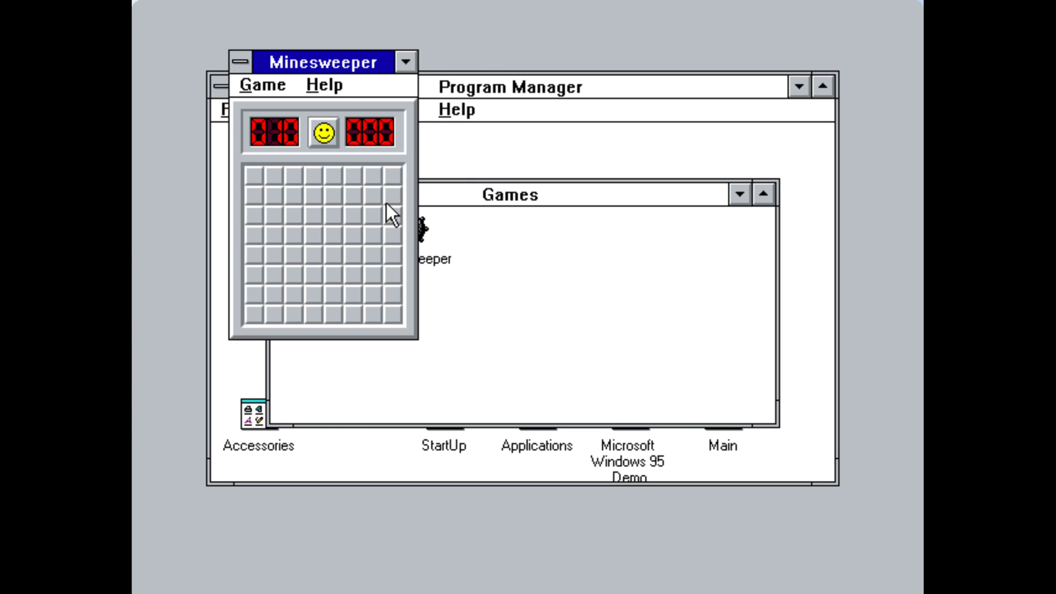
left_click(302, 276)
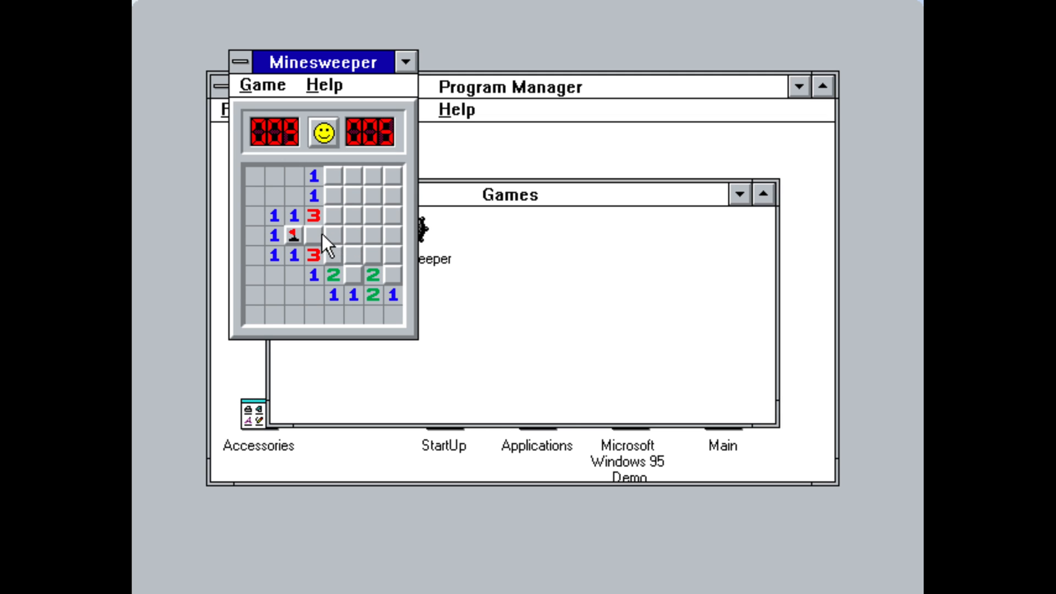
left_click(313, 234)
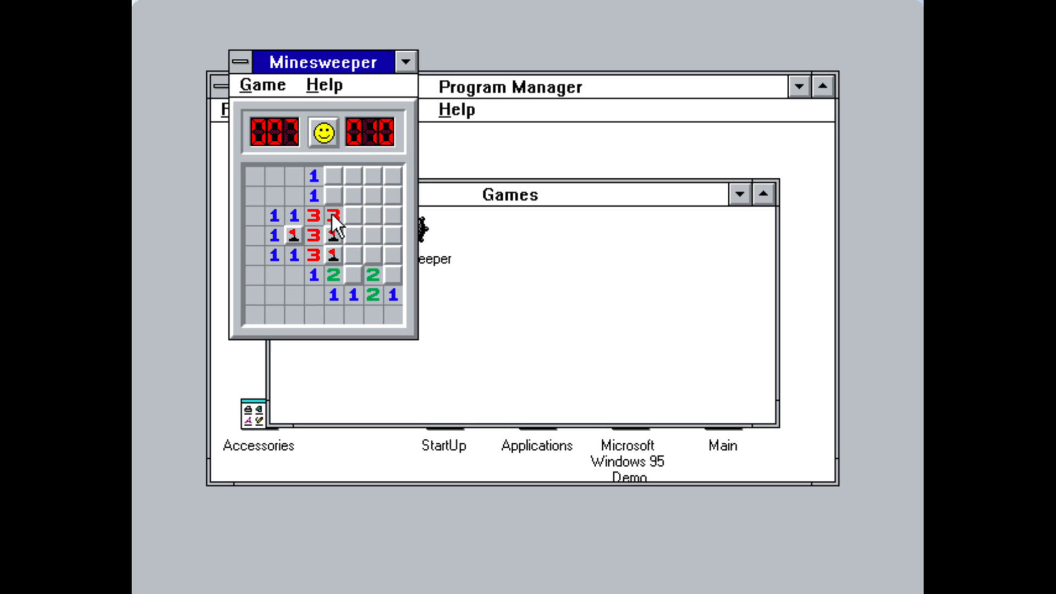
left_click(333, 199)
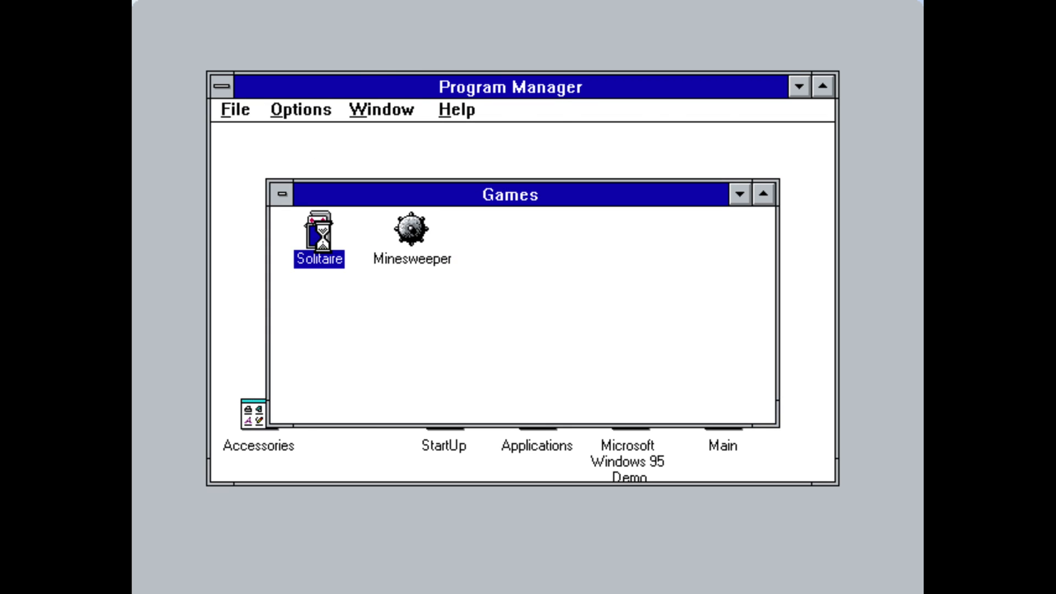
double_click(318, 235)
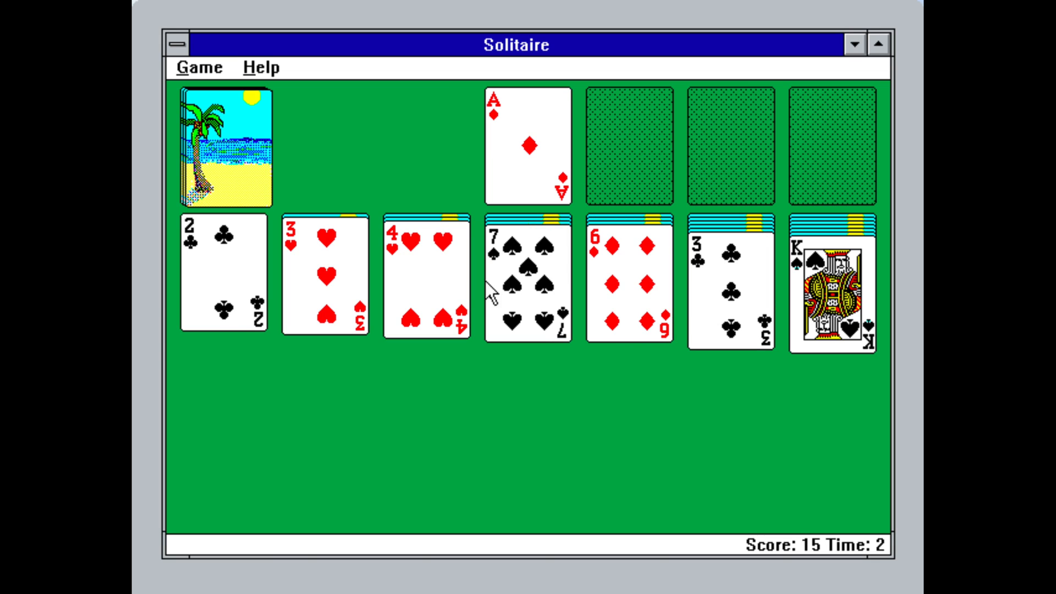
left_click_drag(629, 276, 562, 276)
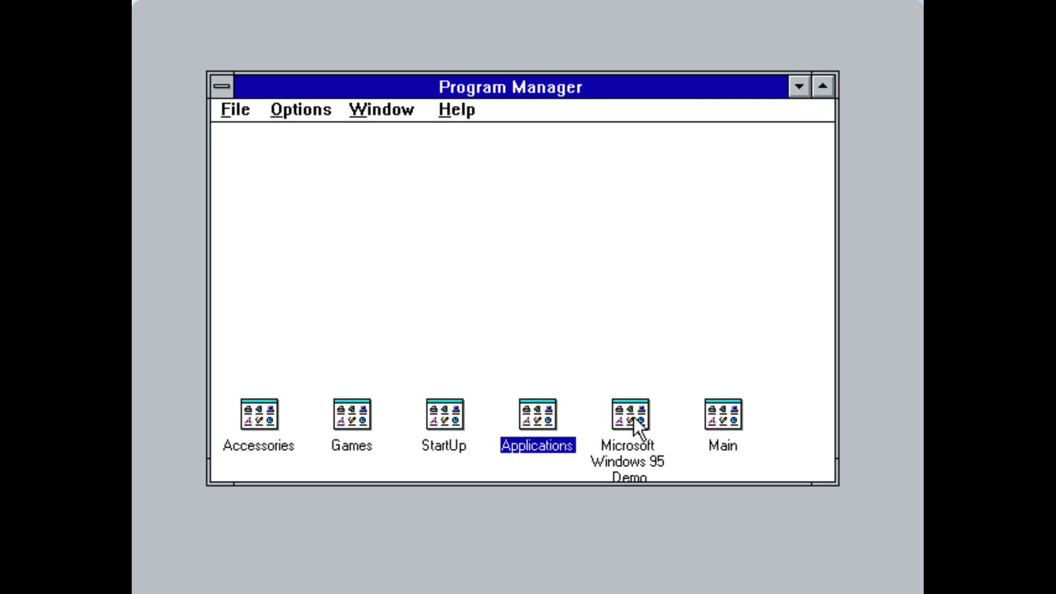
mouse_move(451, 429)
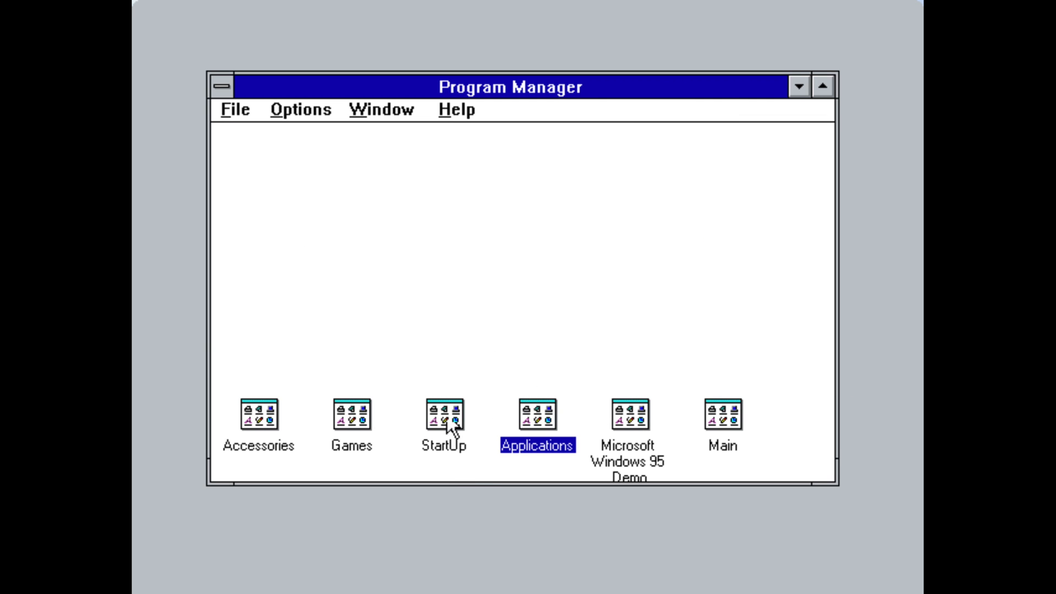
Open the Applications program group in Program Manager
double_click(442, 415)
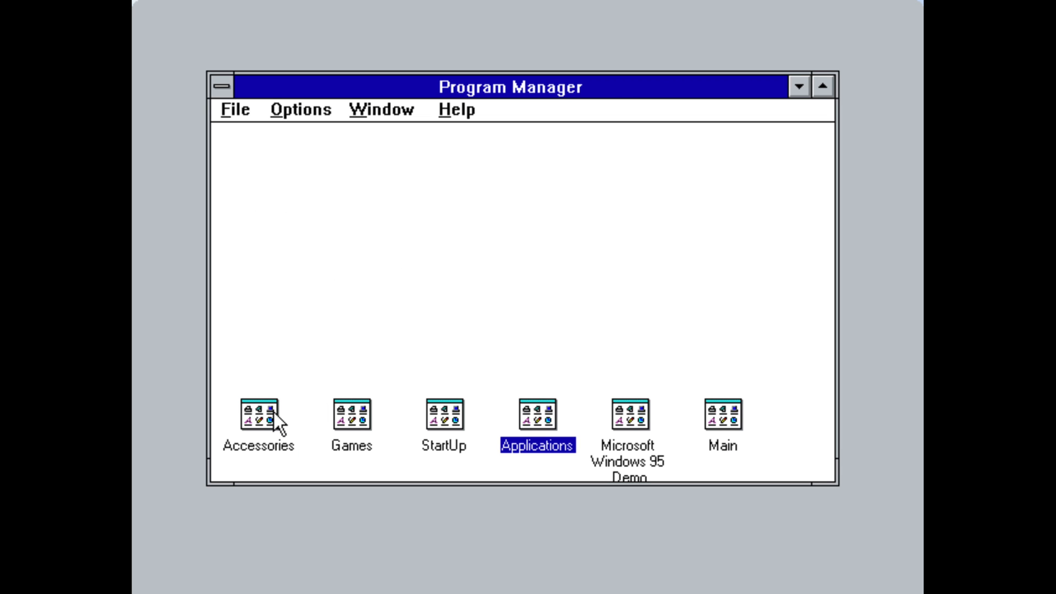
double_click(258, 414)
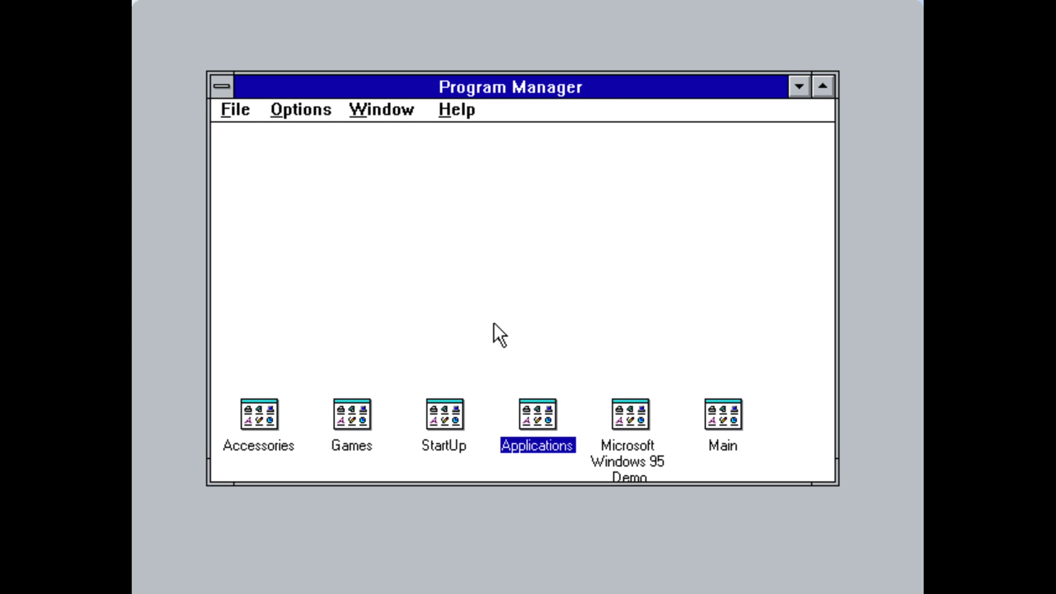
double_click(535, 415)
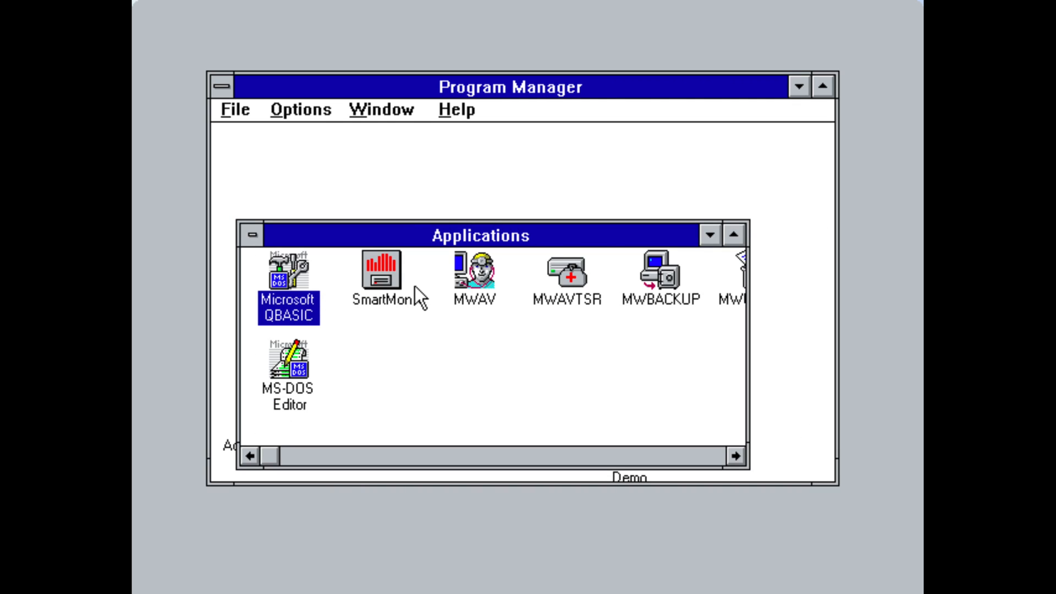
Start and quit Microsoft Anti-Virus, then start QBasic and exit it
double_click(473, 275)
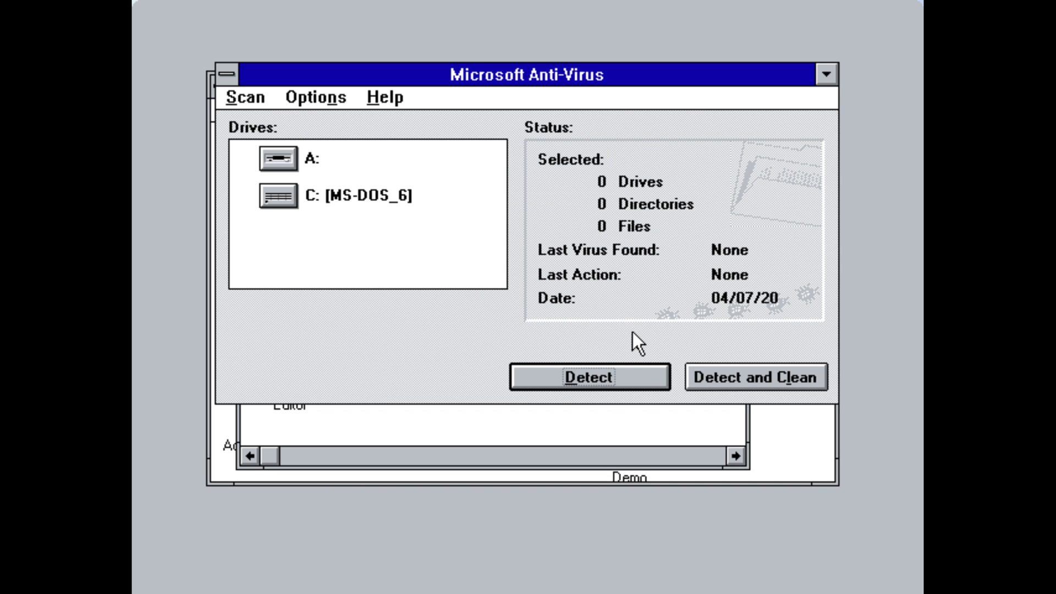
left_click(226, 73)
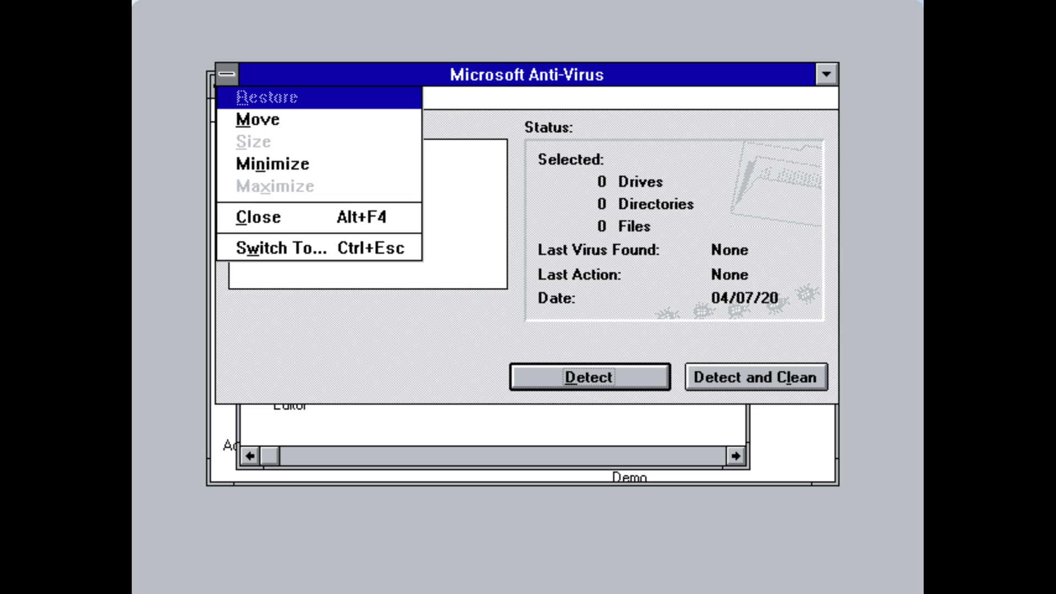
left_click(257, 217)
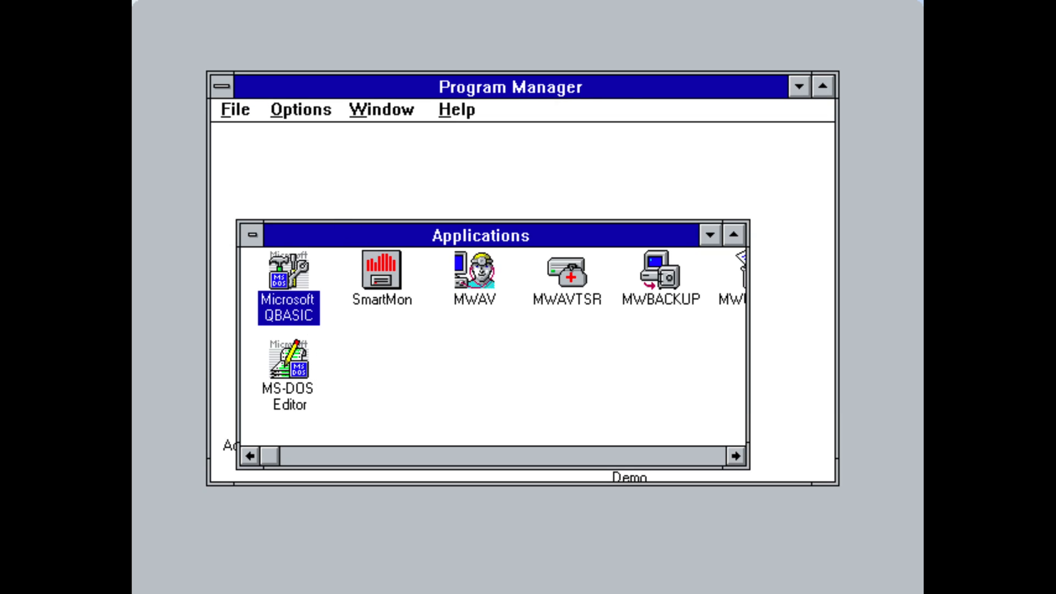
double_click(287, 276)
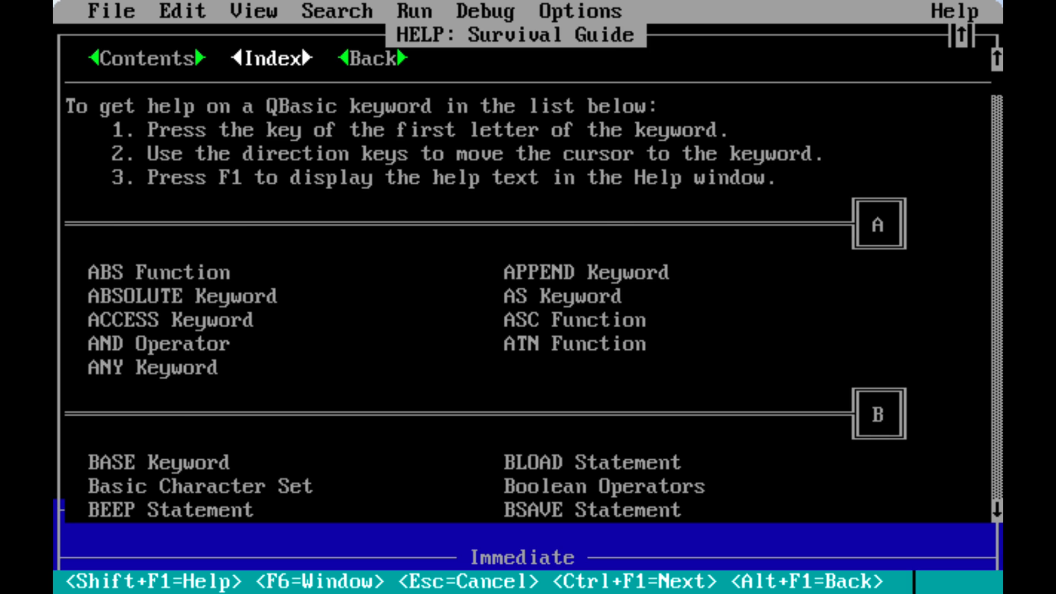
left_click(139, 57)
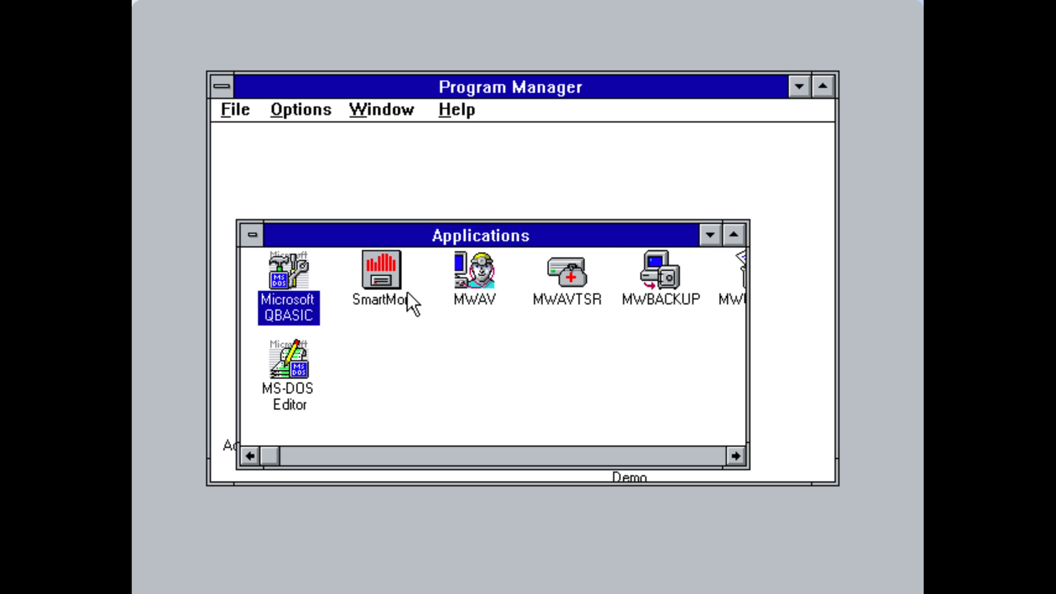
Run an Anti-Virus Detect scan reporting 357 files with none infected, and dismiss the statistics
double_click(381, 276)
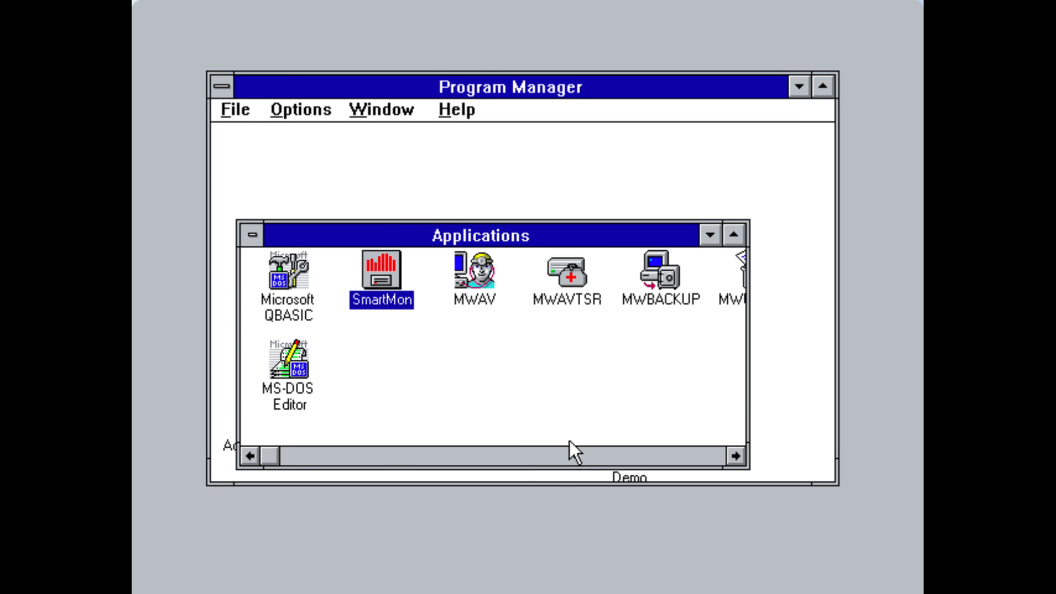
mouse_move(609, 445)
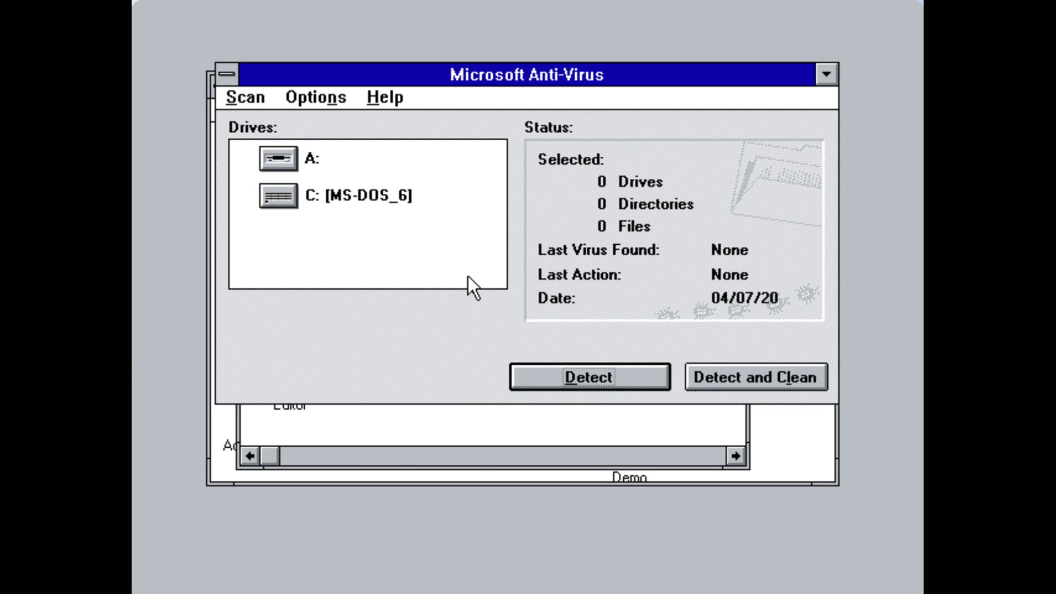
left_click(588, 377)
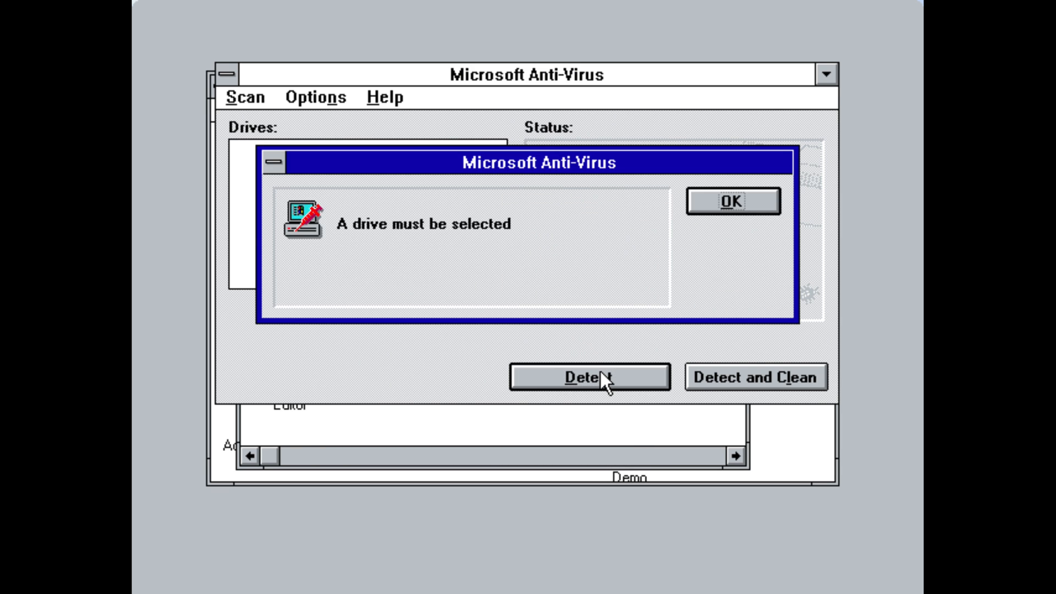
left_click(733, 200)
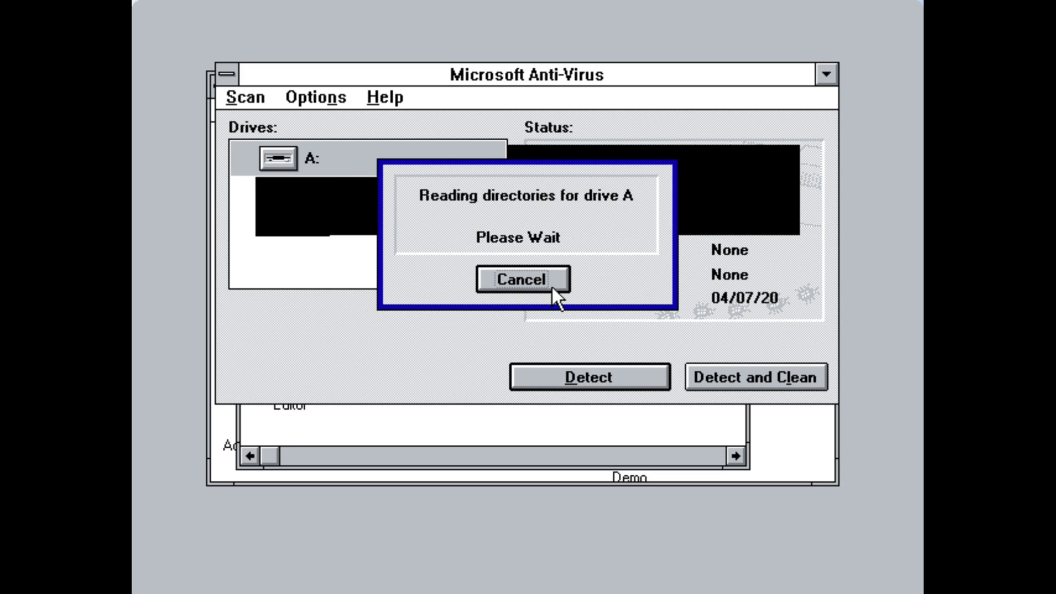
left_click(522, 279)
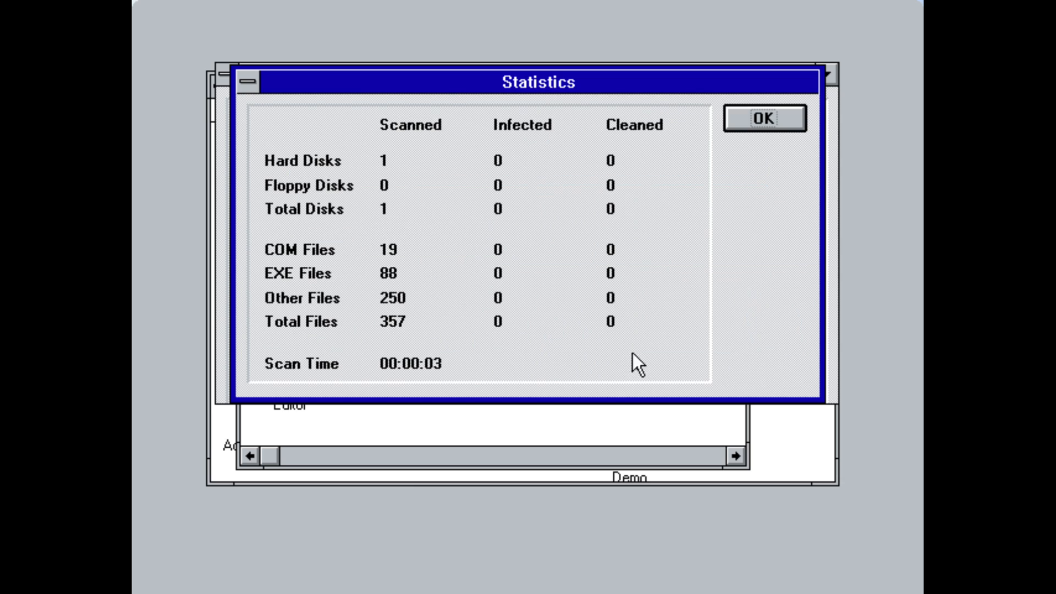
left_click(763, 118)
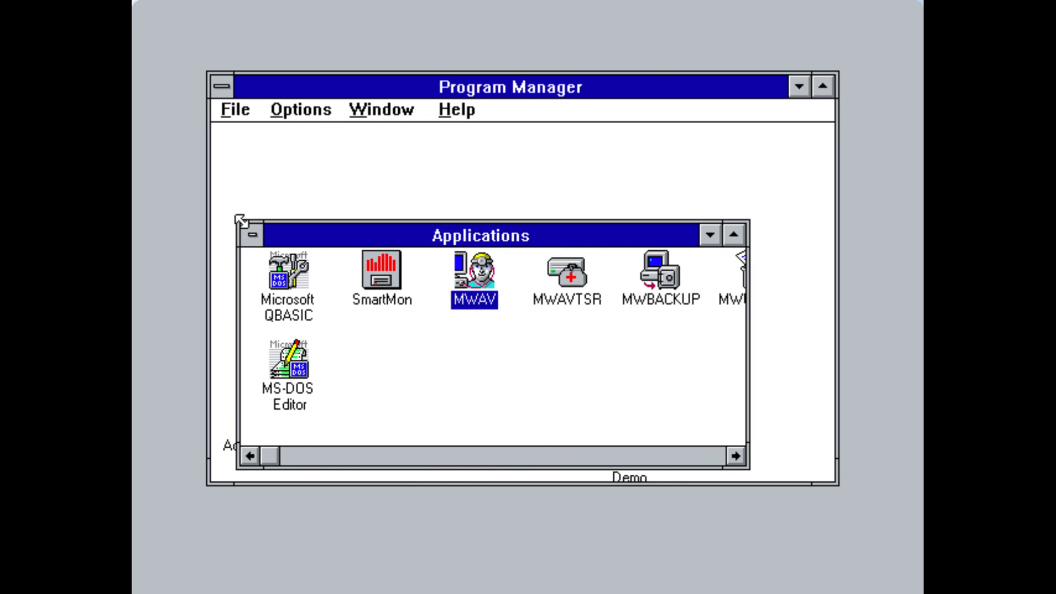
mouse_move(276, 350)
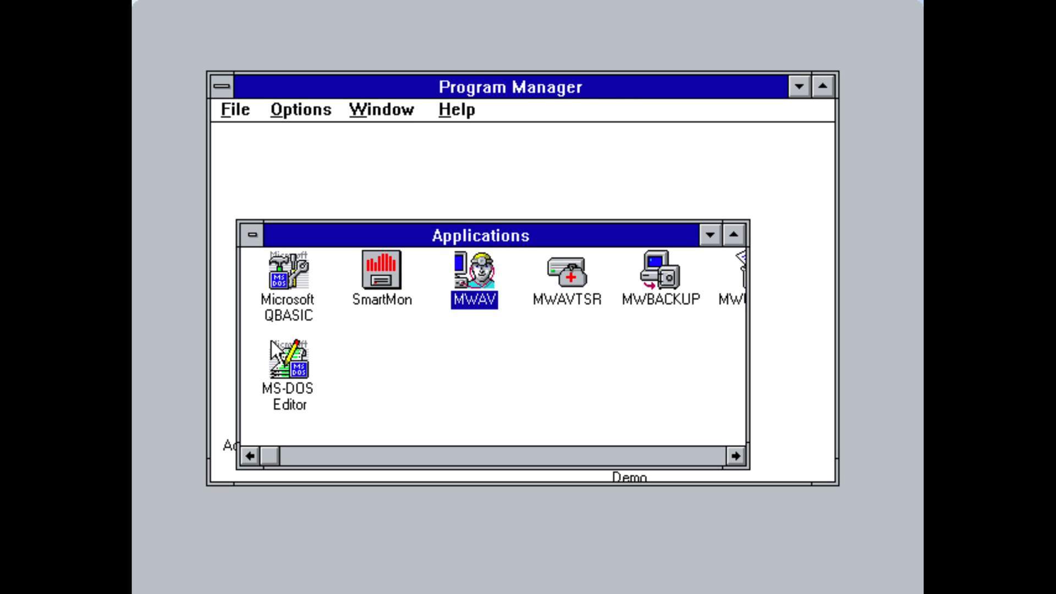
Start and exit MS-DOS Editor, then reduce the Applications group to an icon
double_click(287, 361)
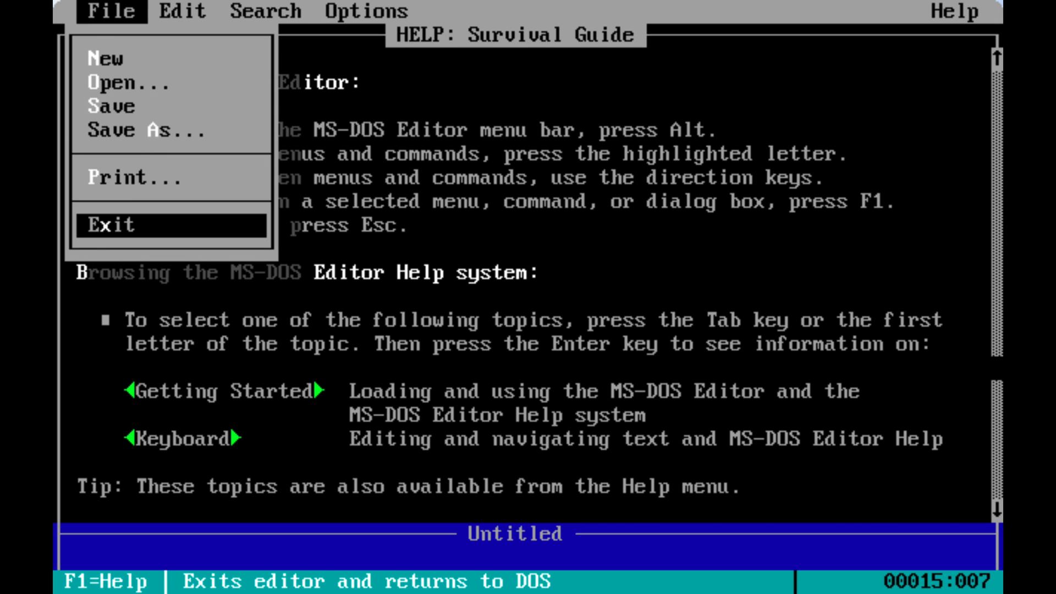
left_click(112, 225)
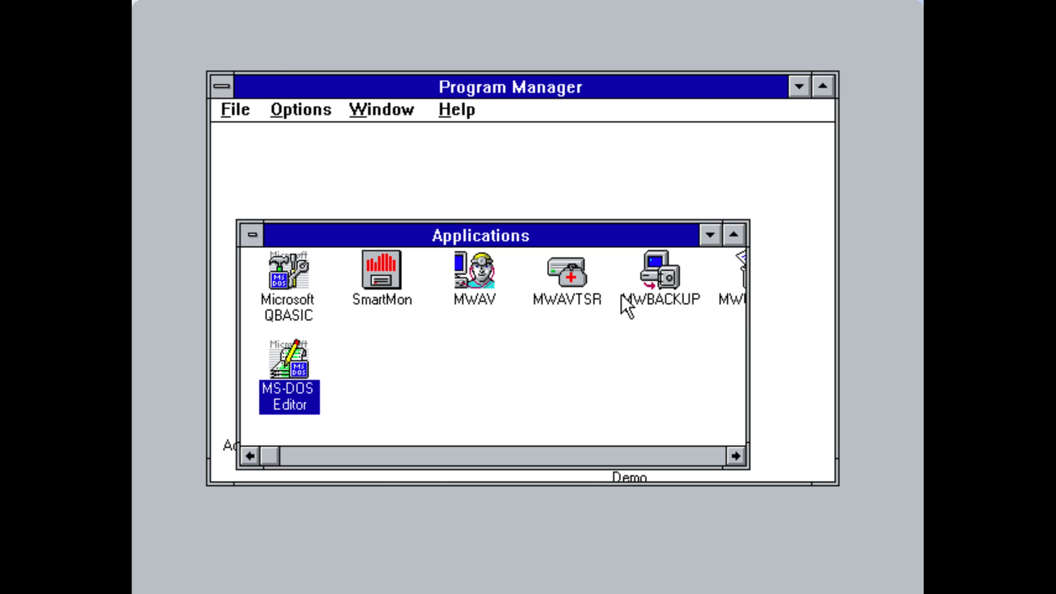
left_click(253, 236)
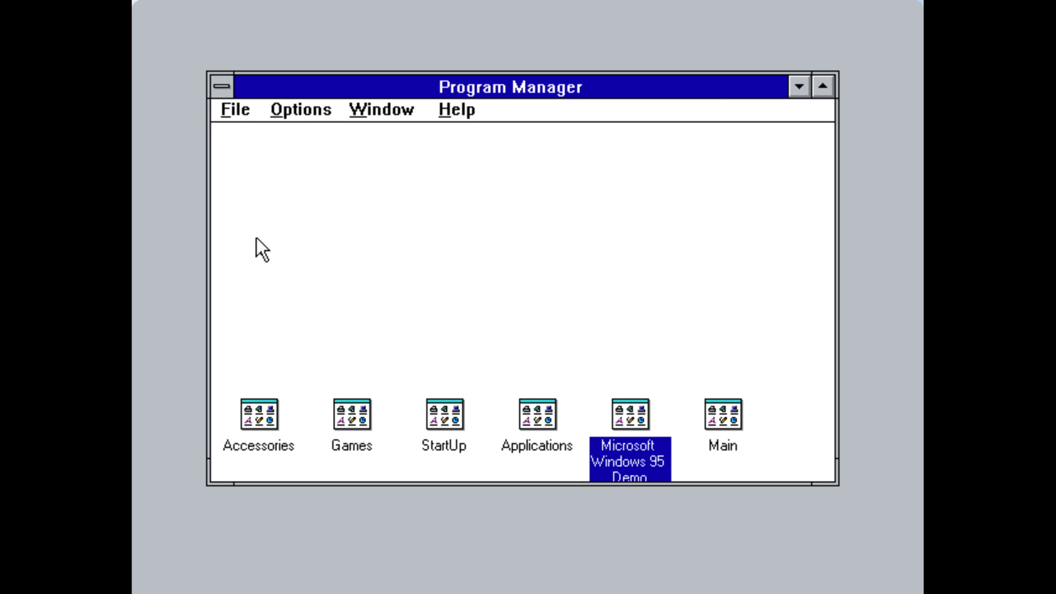
mouse_move(345, 289)
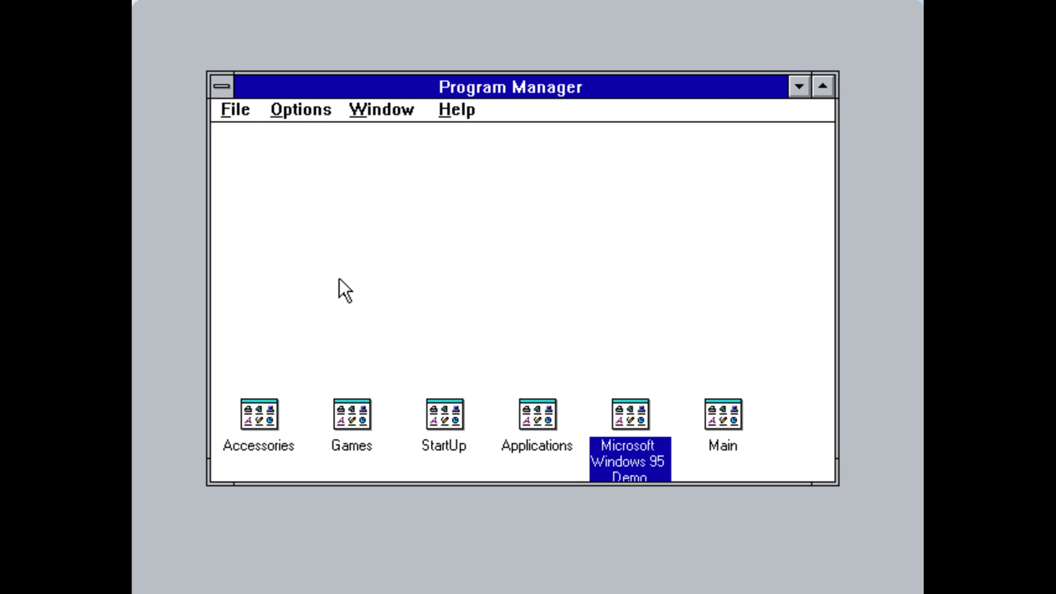
mouse_move(534, 308)
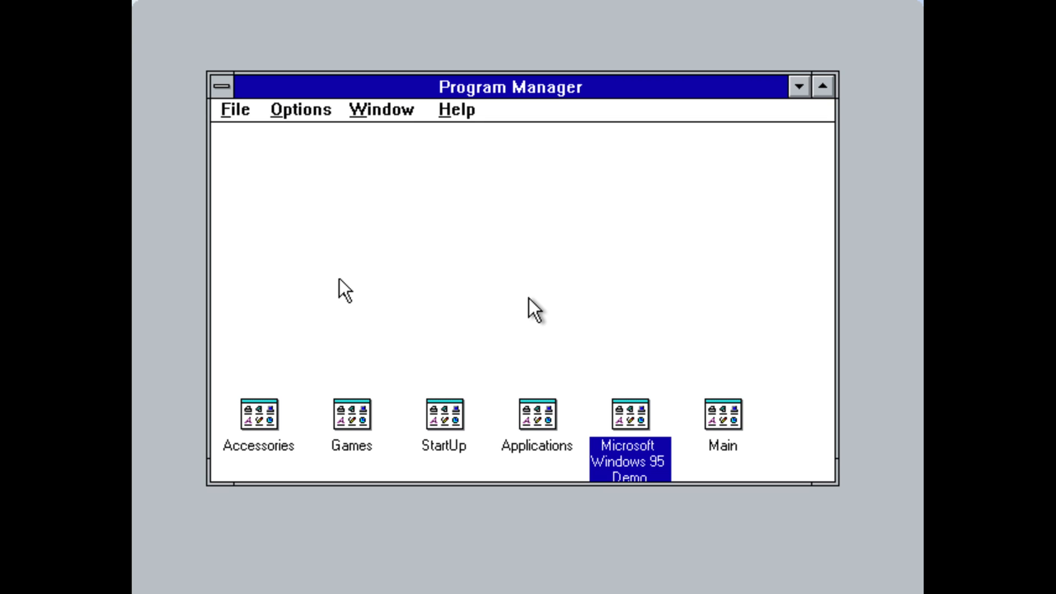
key("ctrl+alt+delete")
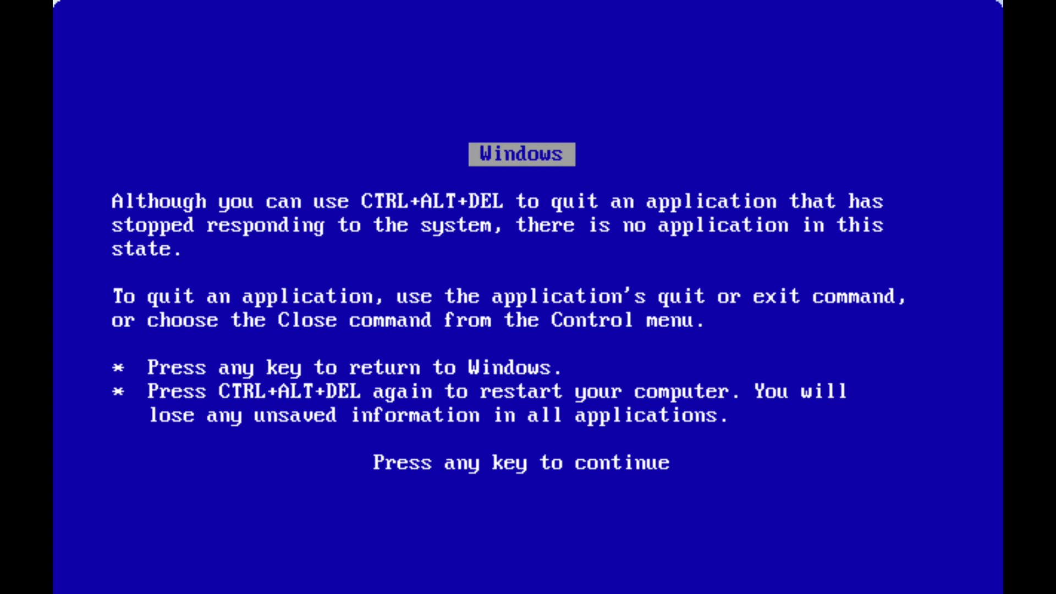
key("enter")
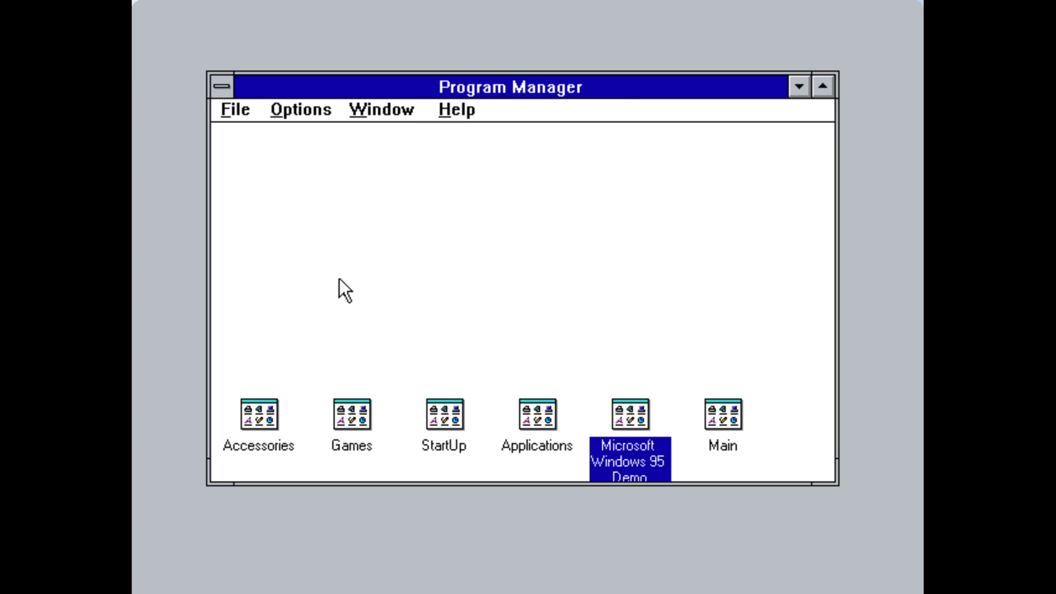
Browse Program Manager's File and Options menus without choosing a command
left_click(236, 109)
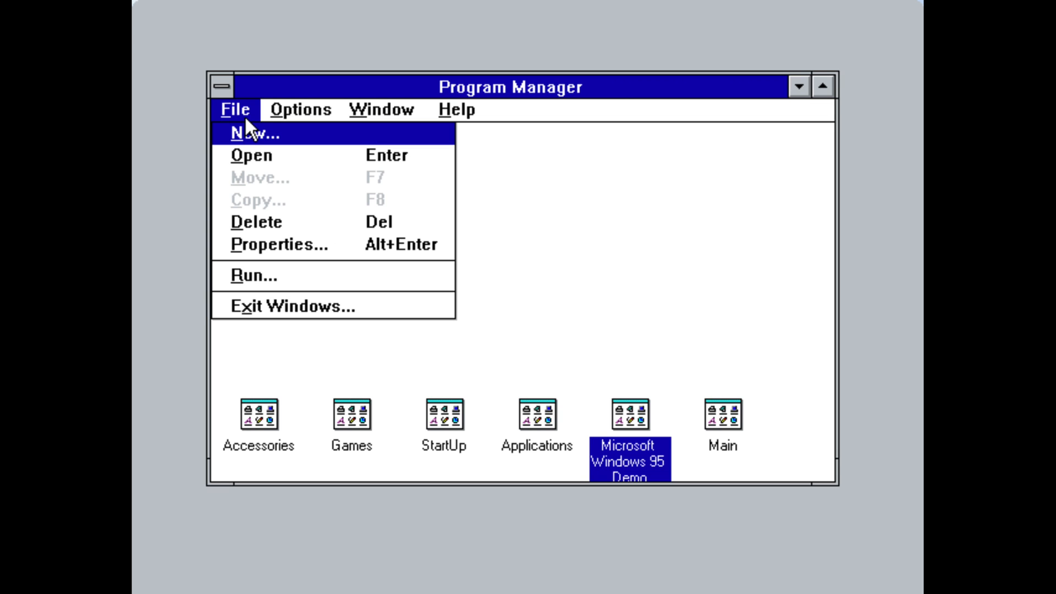
left_click(411, 322)
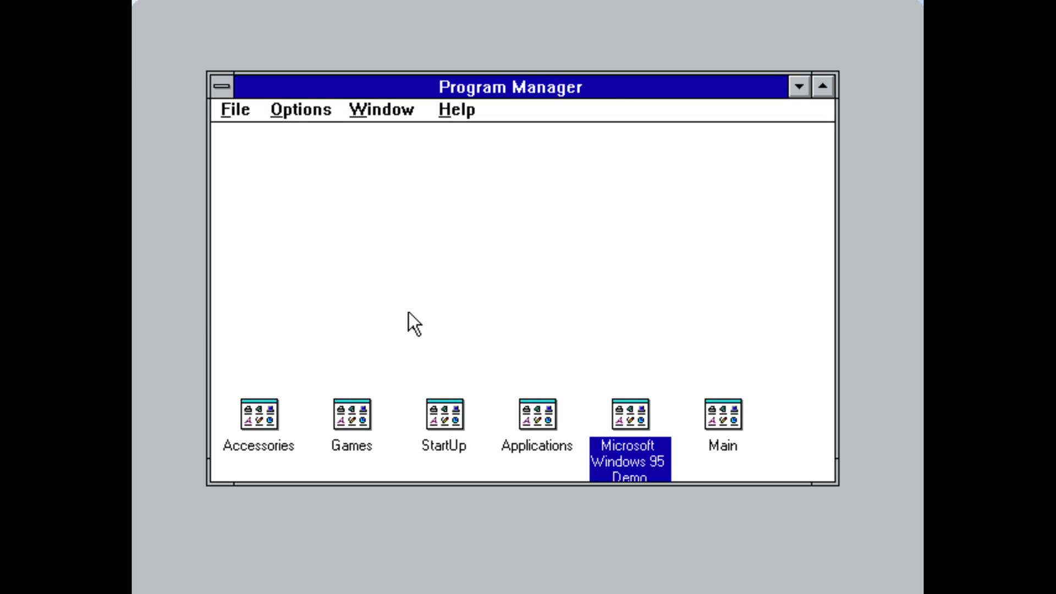
left_click(301, 109)
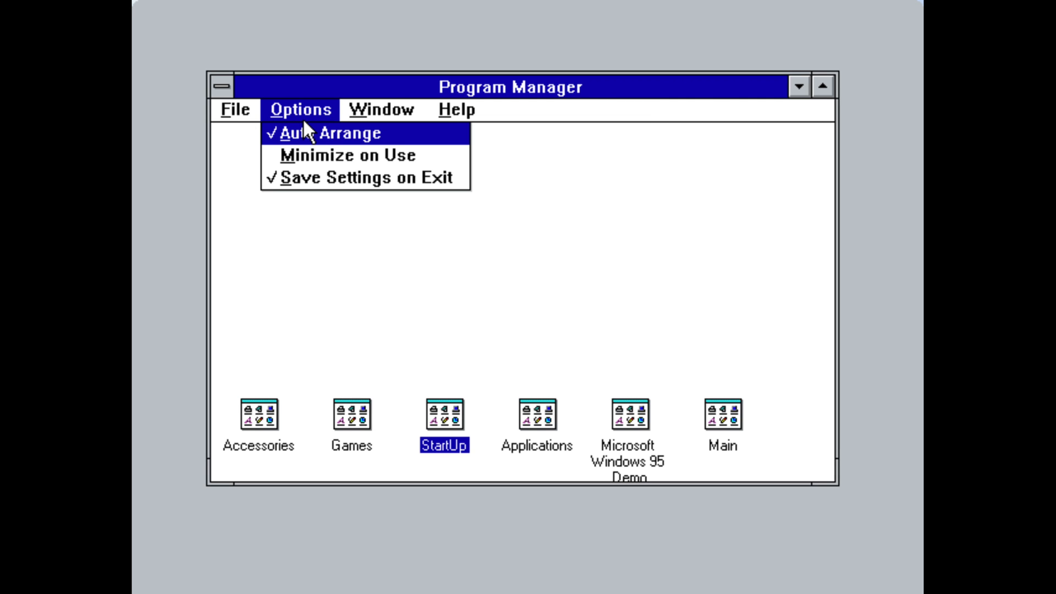
mouse_move(448, 139)
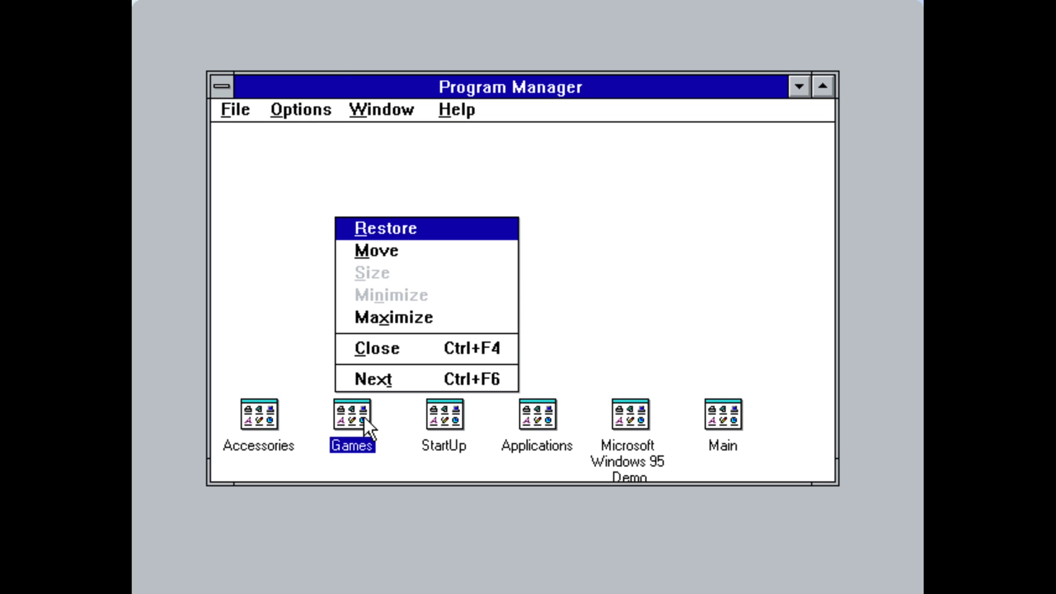
Restore the Games group, start Minesweeper and minimize it to a desktop icon
left_click(385, 228)
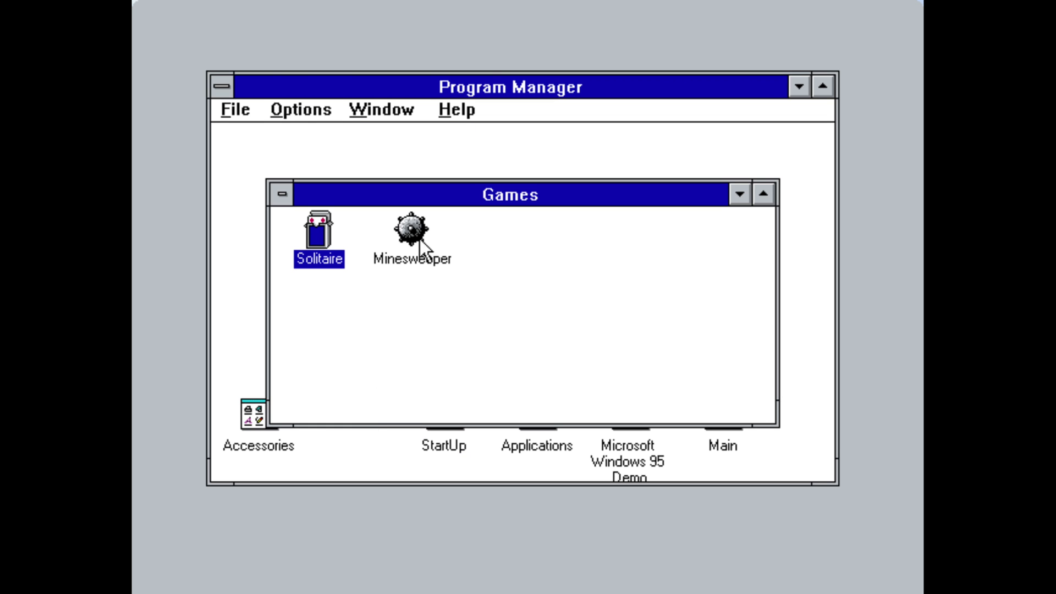
double_click(410, 229)
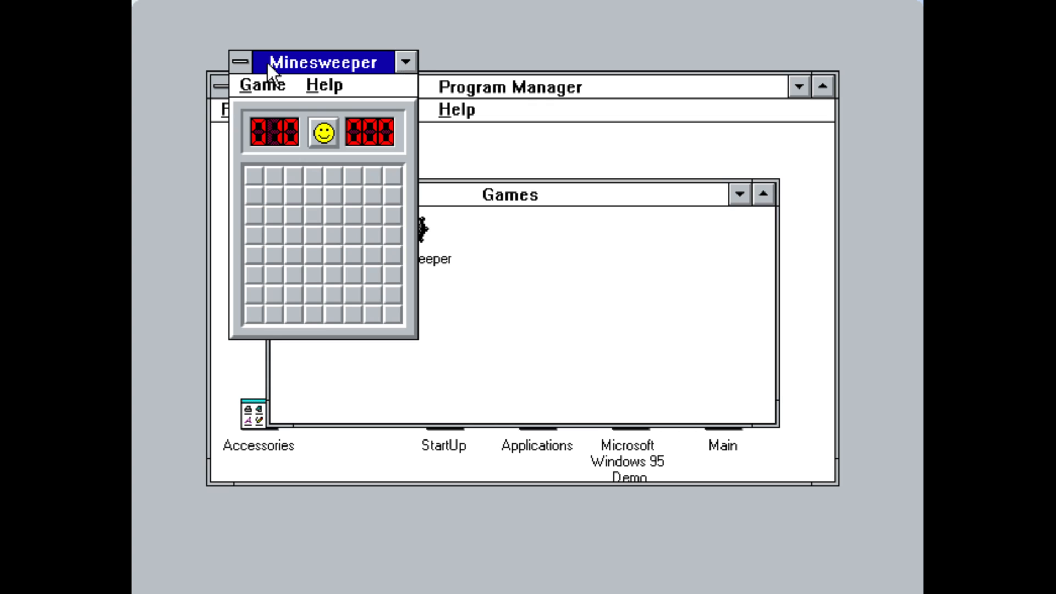
left_click(241, 62)
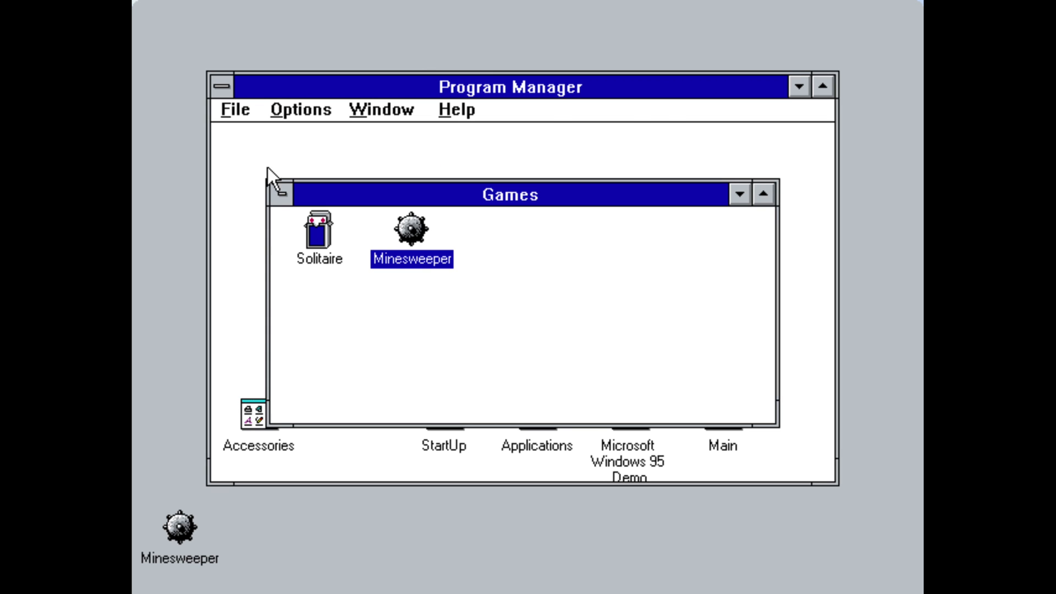